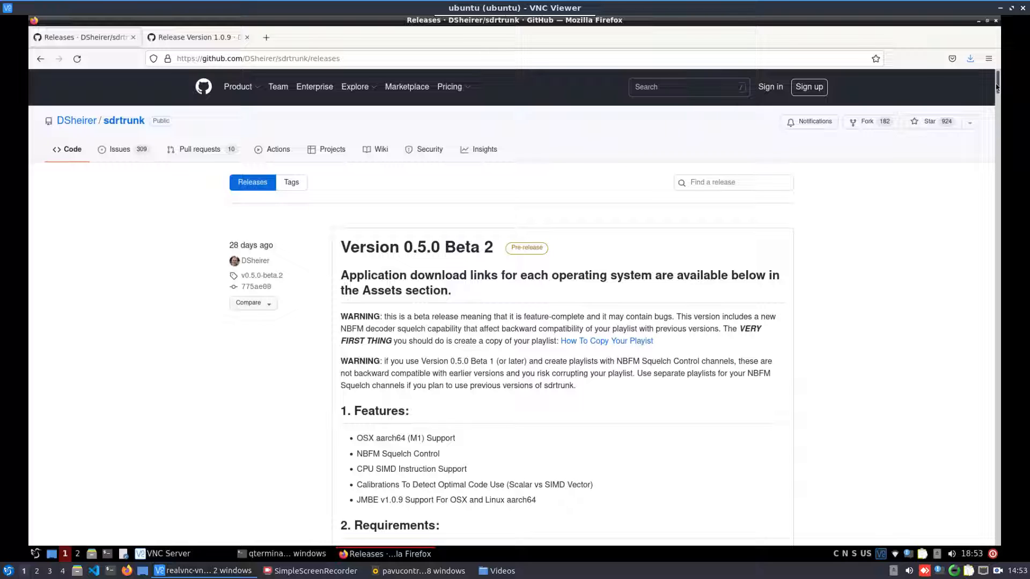
- Scroll through the 0.5.0 Beta 2 notes to Assets and download the linux-aarch64 sdrtrunk zip
scroll("down", 3)
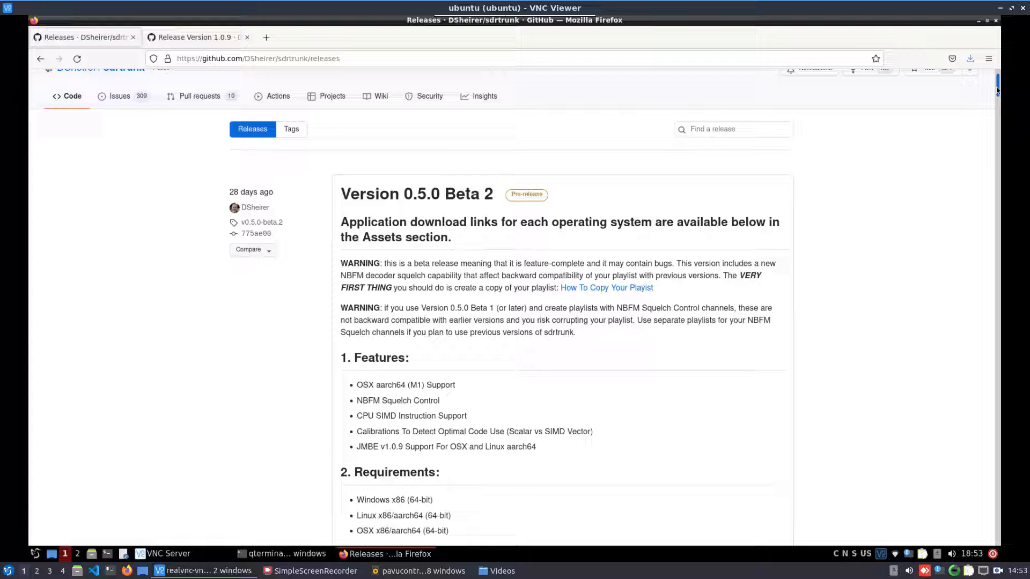
scroll("down", 3)
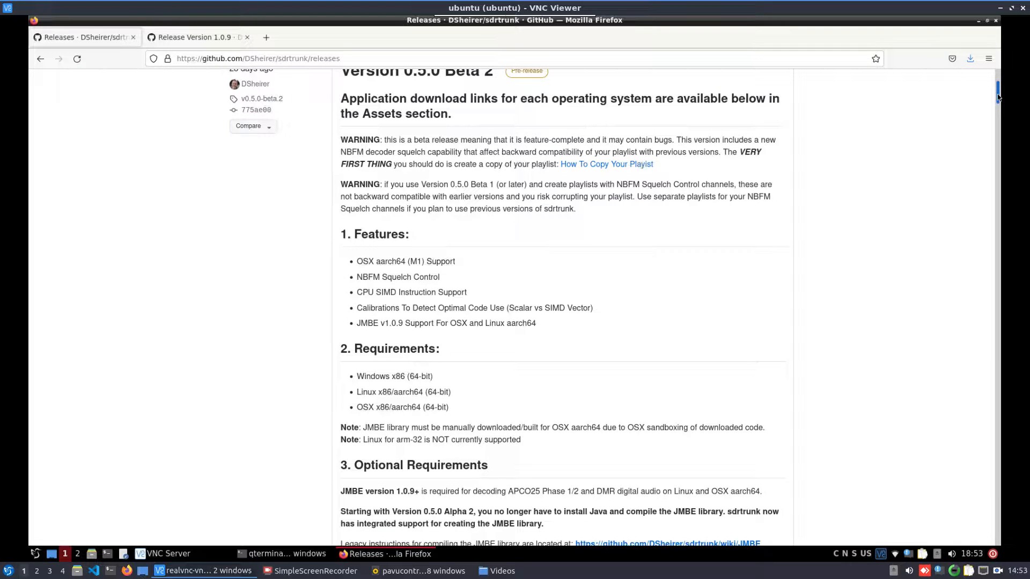
scroll("down", 3)
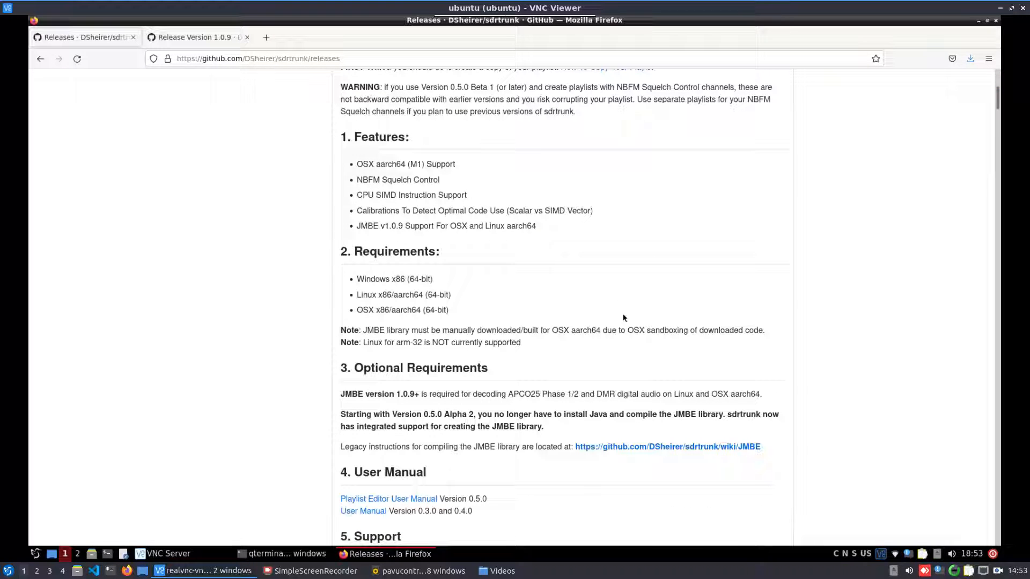
scroll("down", 3)
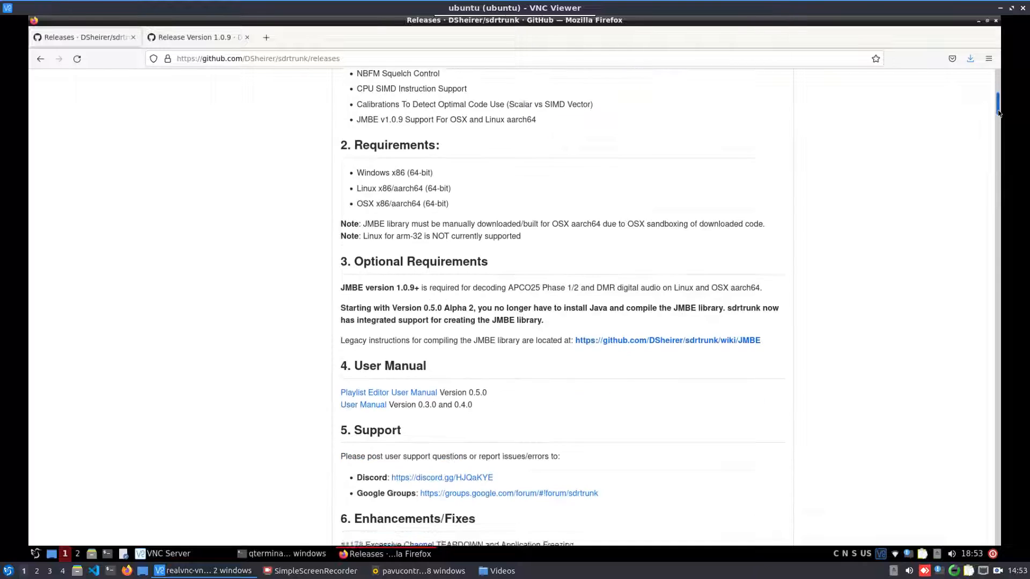
scroll("down", 3)
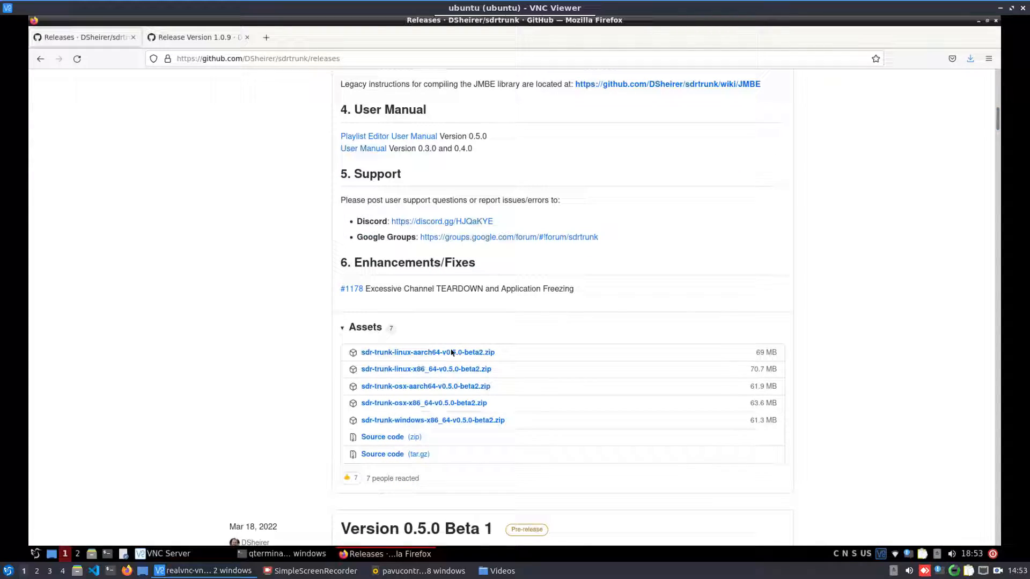
left_click(427, 352)
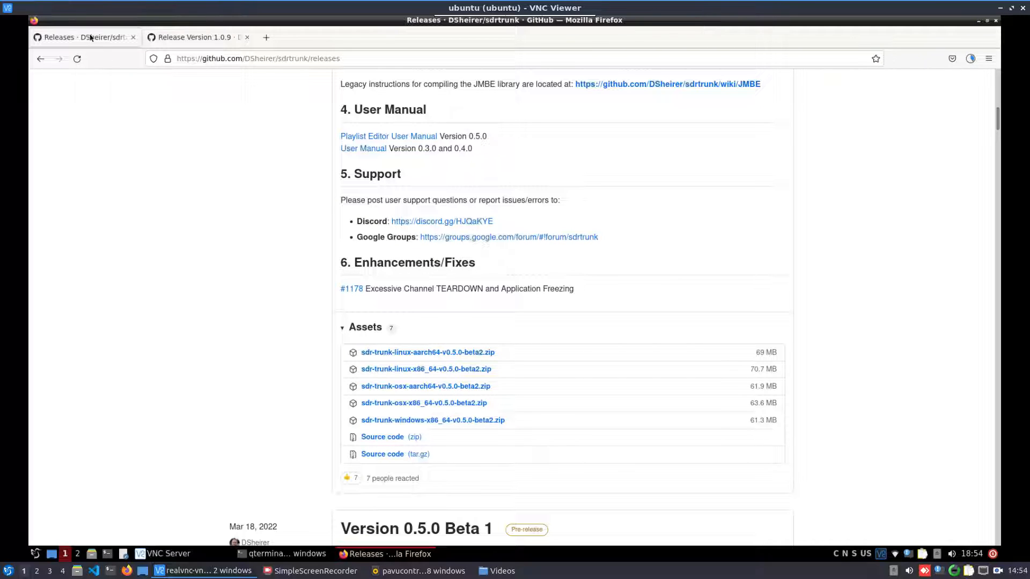
- Save jmbe-creator-linux-aarch64-v1.0.9.zip from the JMBE release, then minimize Firefox
left_click(197, 37)
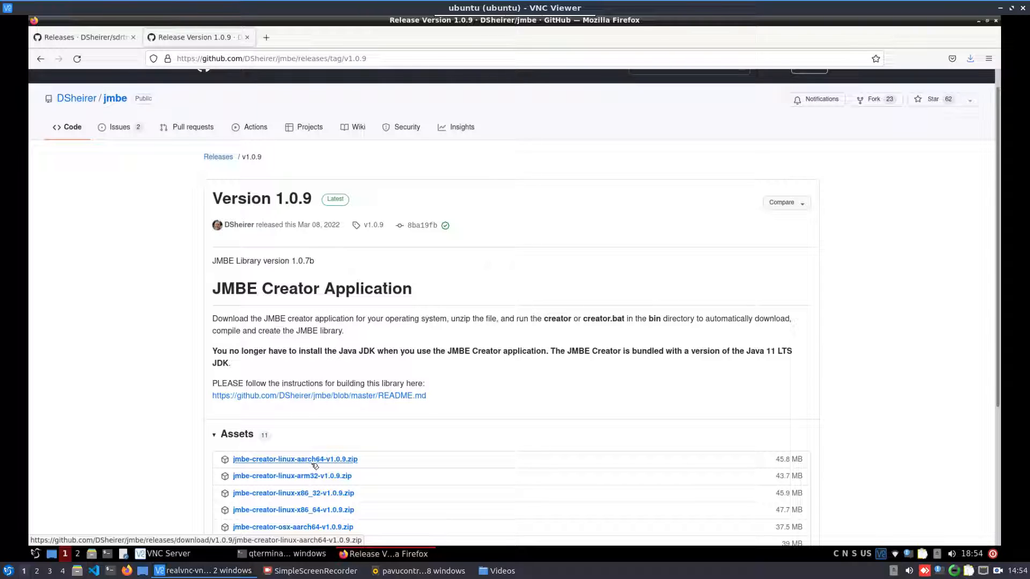
mouse_move(560, 376)
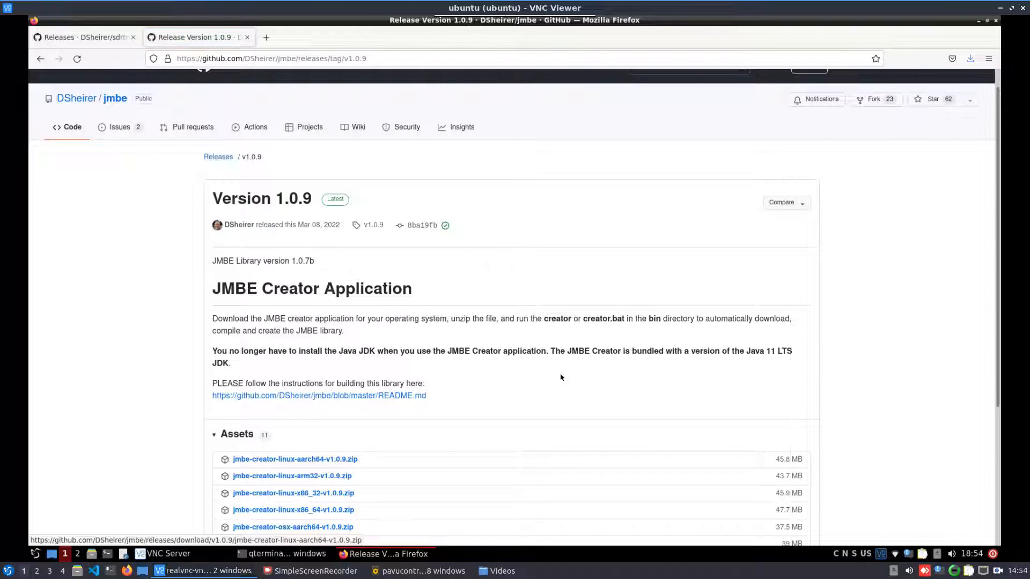
left_click(293, 459)
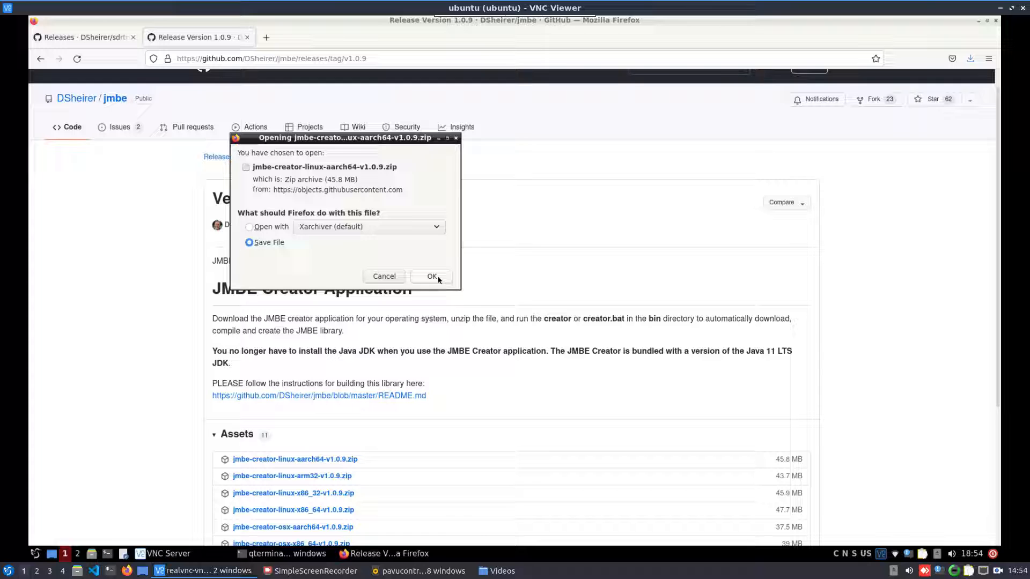
left_click(431, 275)
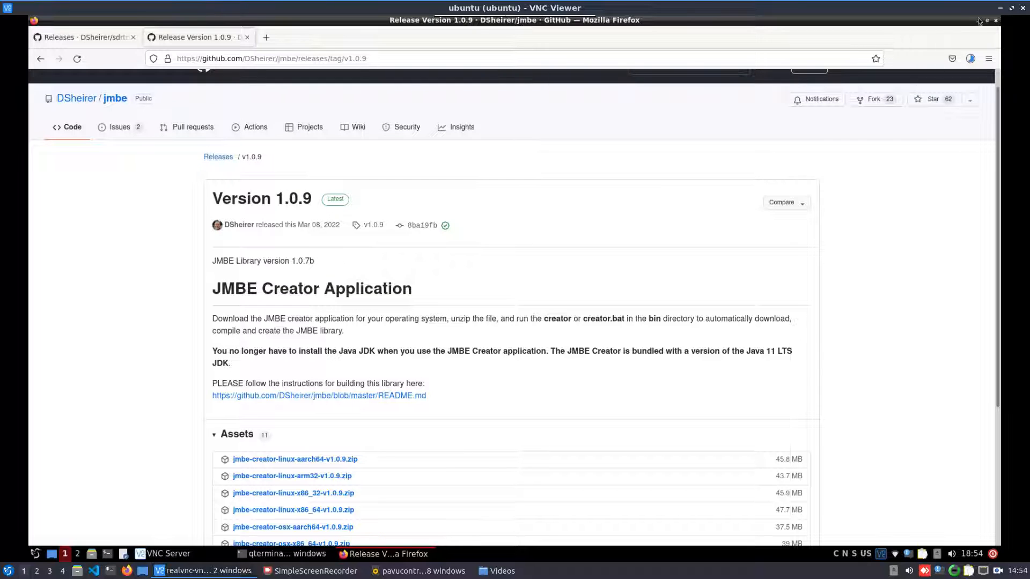
left_click(84, 36)
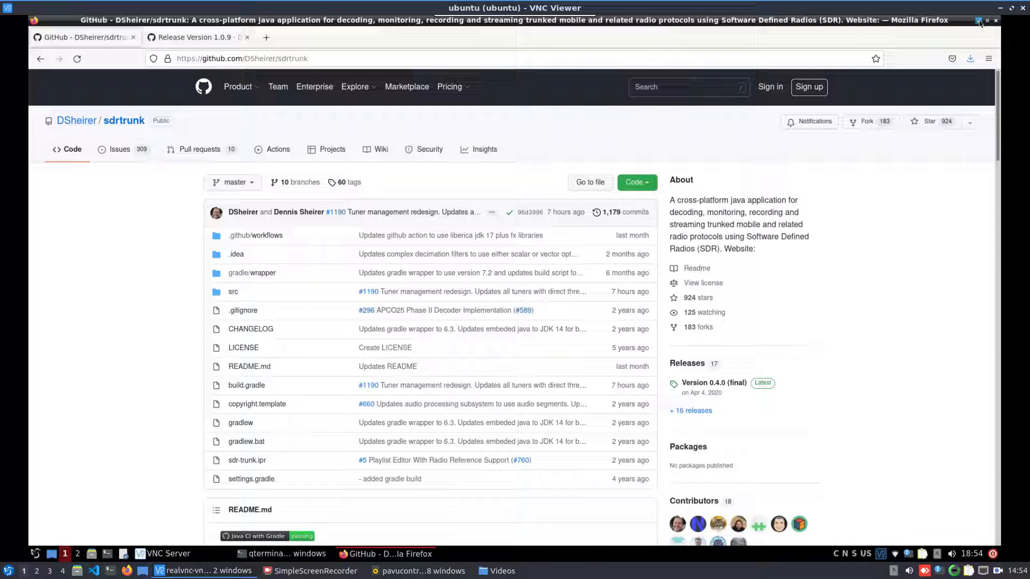
left_click(978, 19)
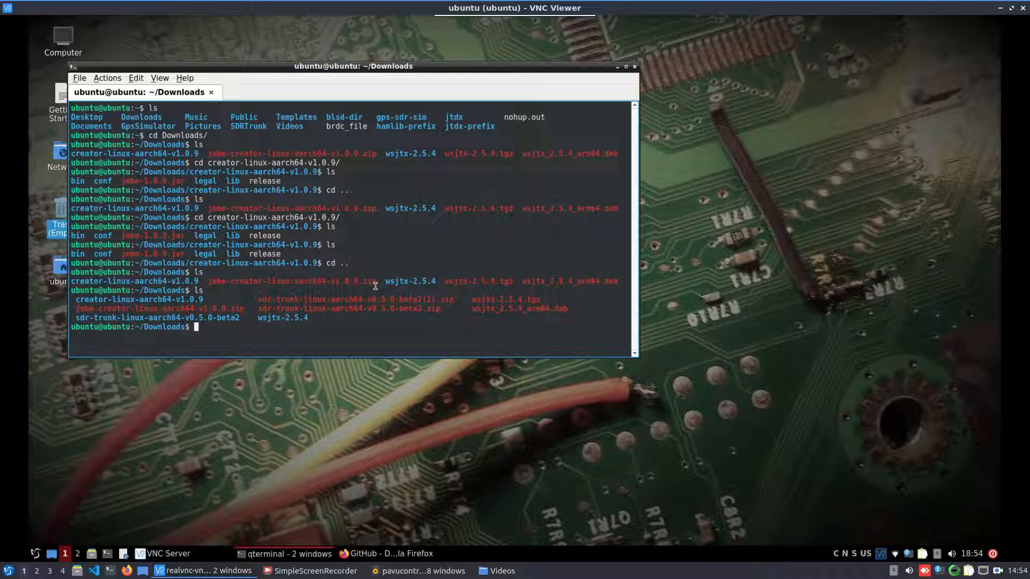
- Unzip sdr-trunk-linux-aarch64-v0.5.0-beta2.zip in Downloads and run ./sdr-trunk from its bin folder
key("Return")
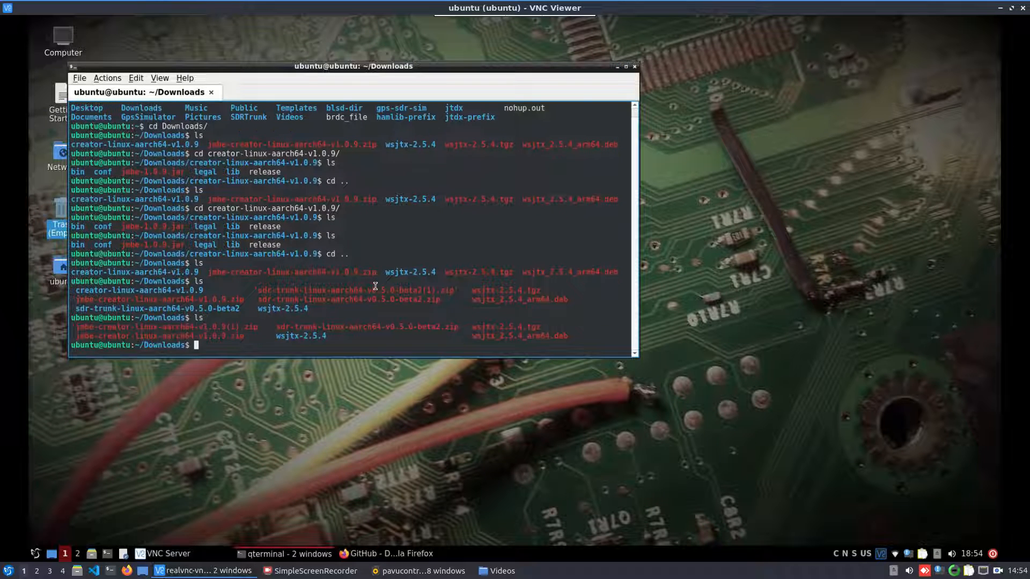
type("l")
type("unzip")
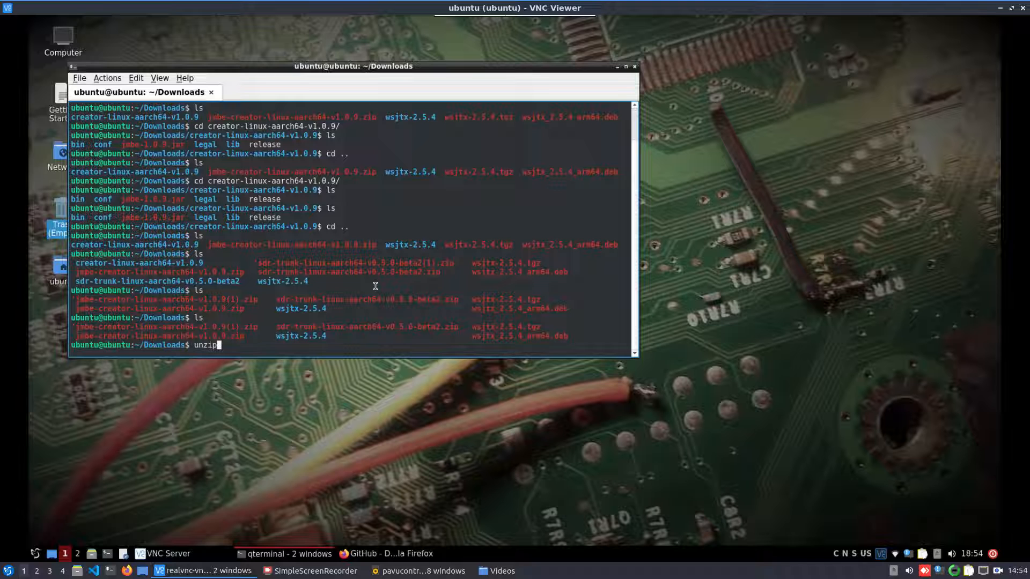
type("sdr-trunk-linux-aarch64-v0.5.0-beta2.zip")
type("./sdr-trunk")
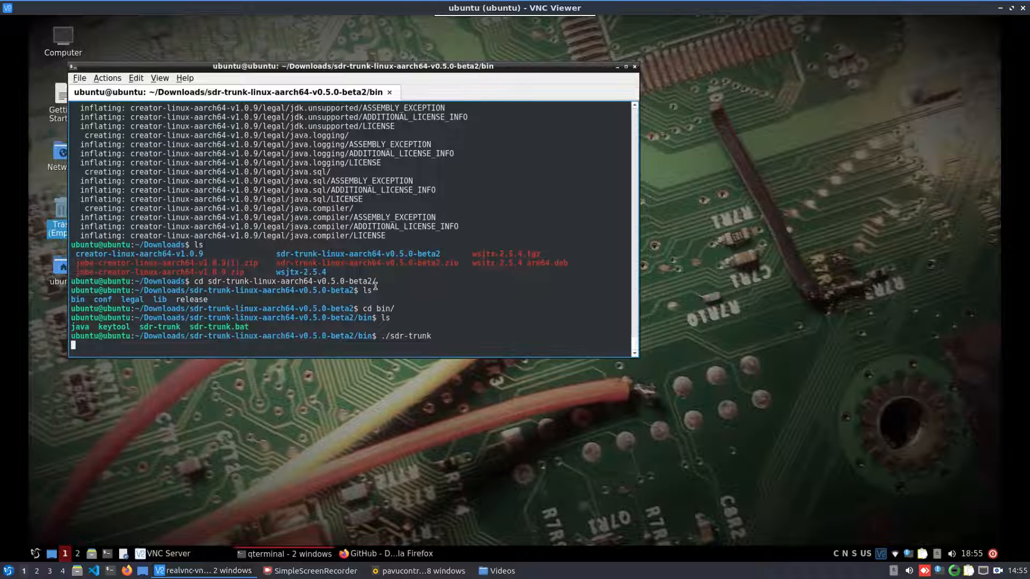
key("Return")
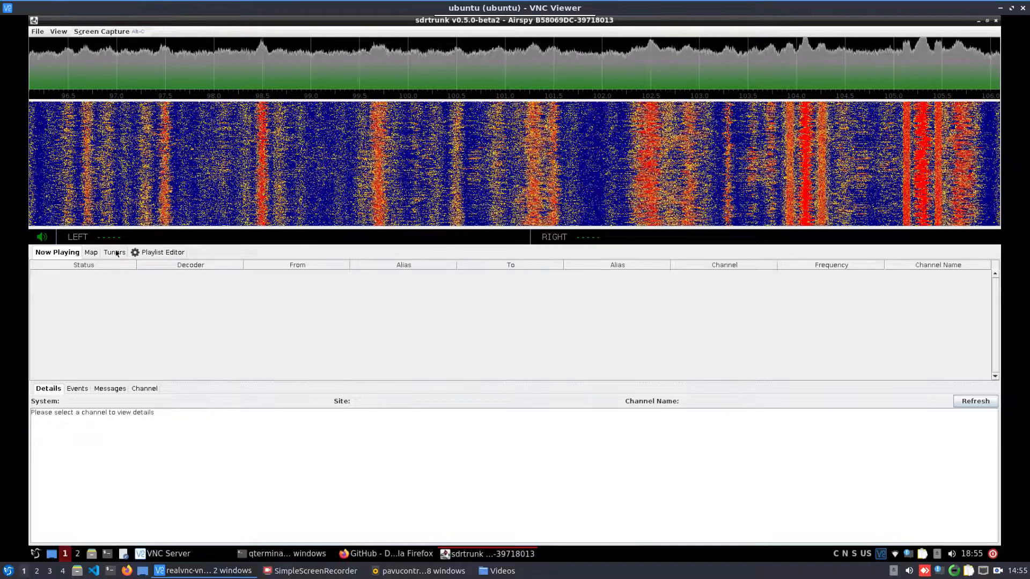
- Set the Airspy tuner's sample rate to 2.50 MHz in the Tuners view
left_click(115, 252)
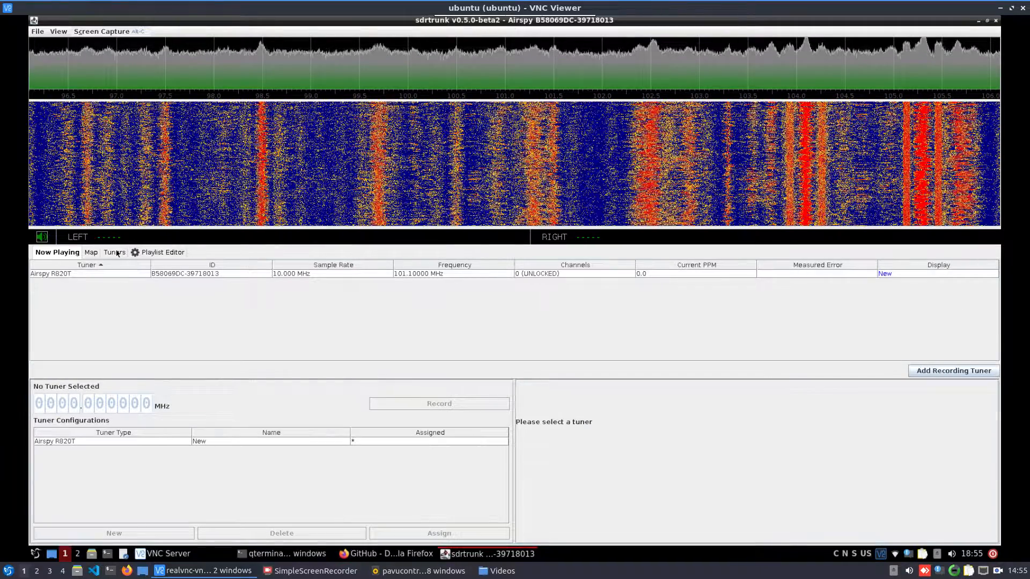
left_click(109, 252)
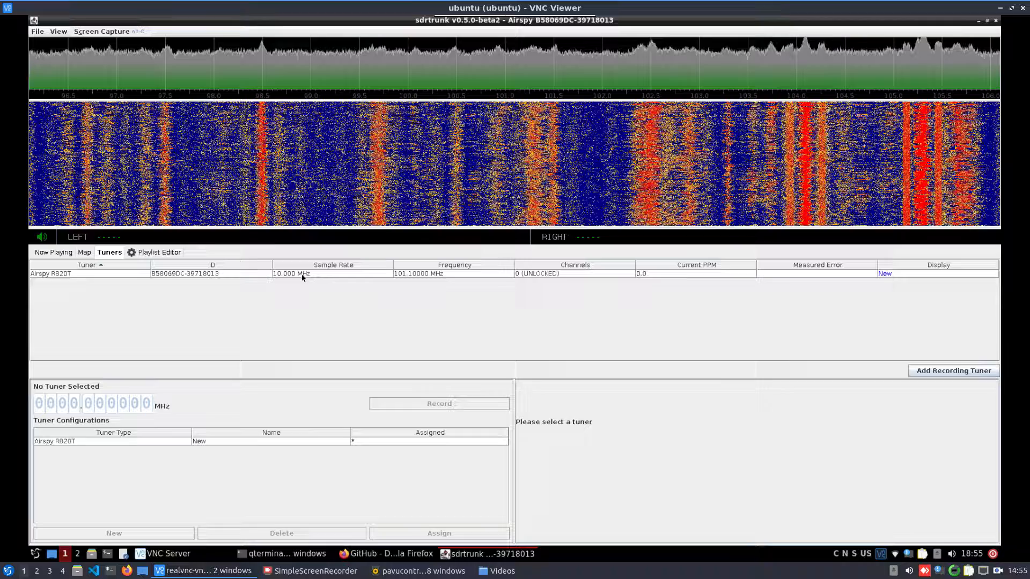
left_click(90, 274)
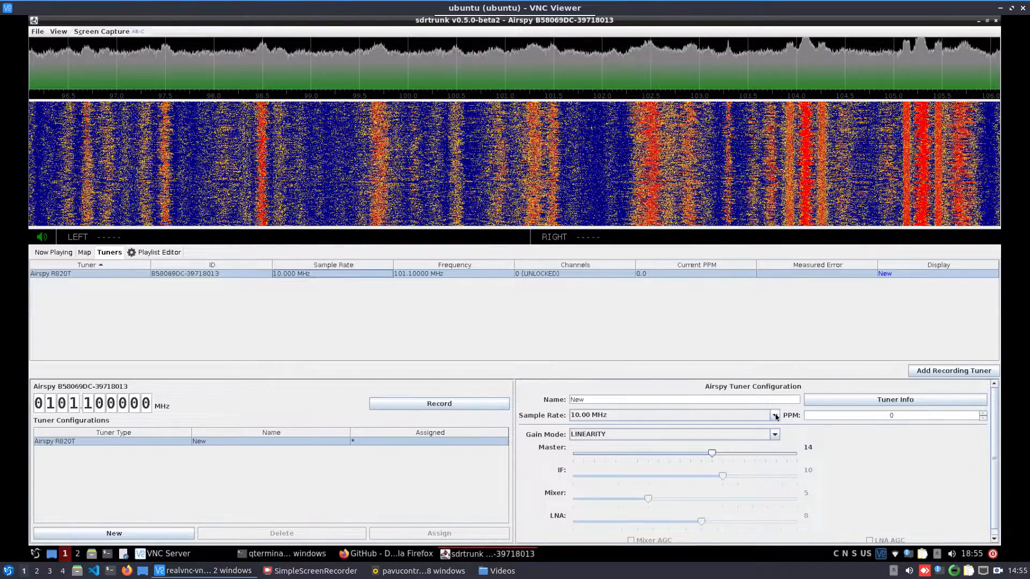
left_click(778, 414)
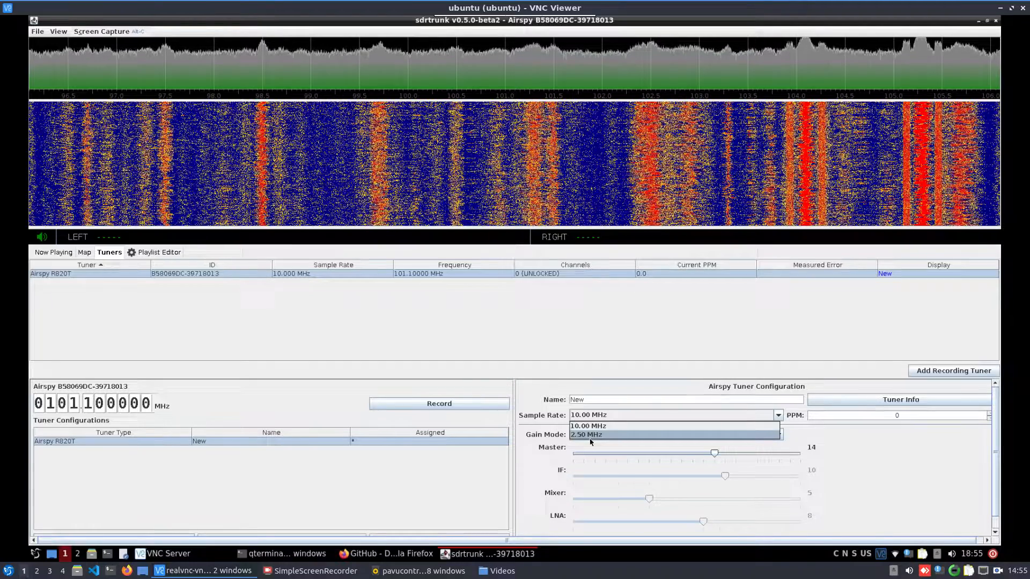
left_click(584, 434)
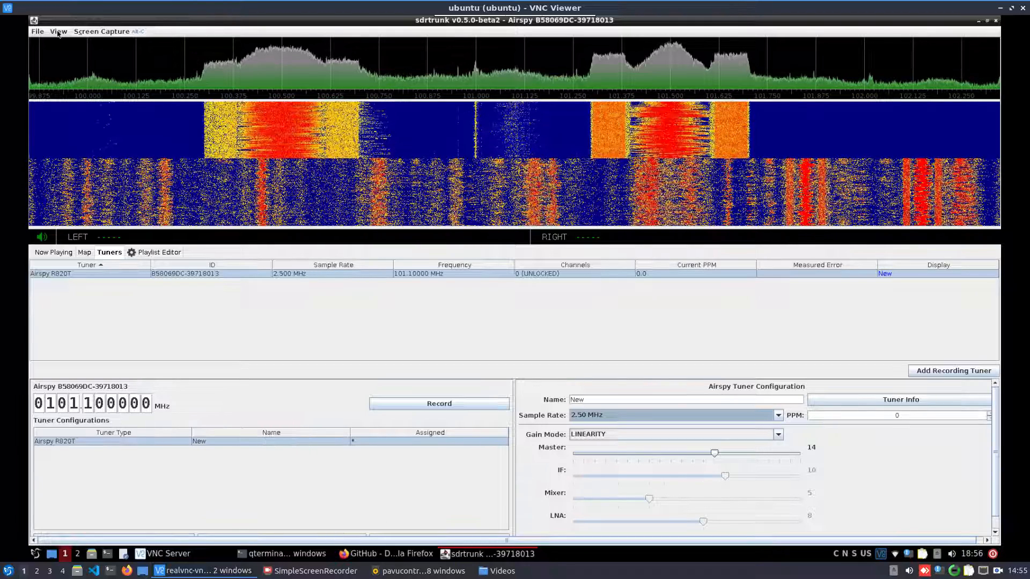
- Disable the spectrum and waterfall display and bring up the Playlist Editor
left_click(58, 31)
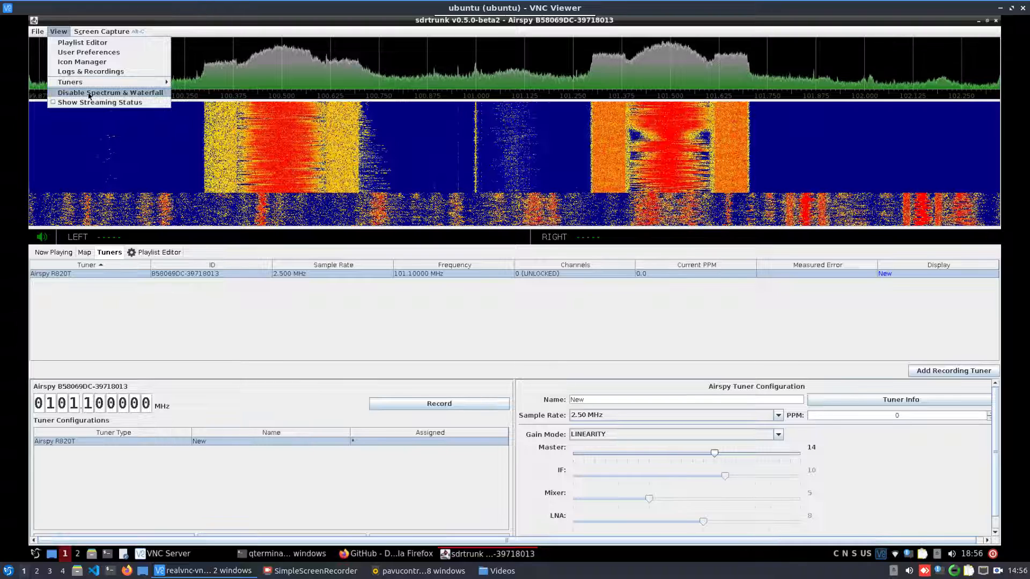
left_click(111, 92)
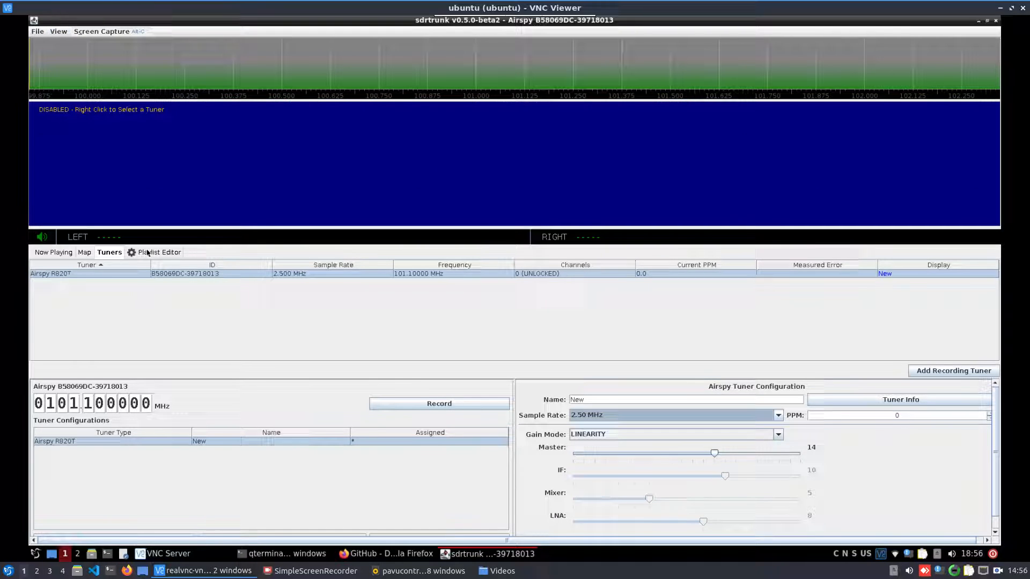
left_click(159, 252)
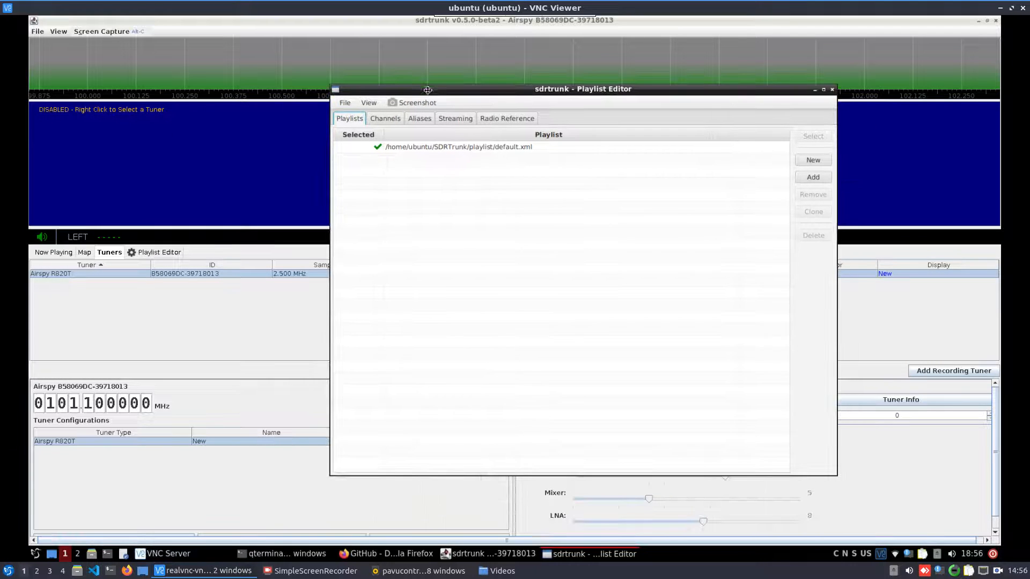
- Create a new P25 Phase 1 channel with system and name Dragon and frequency 852.8625
left_click(385, 118)
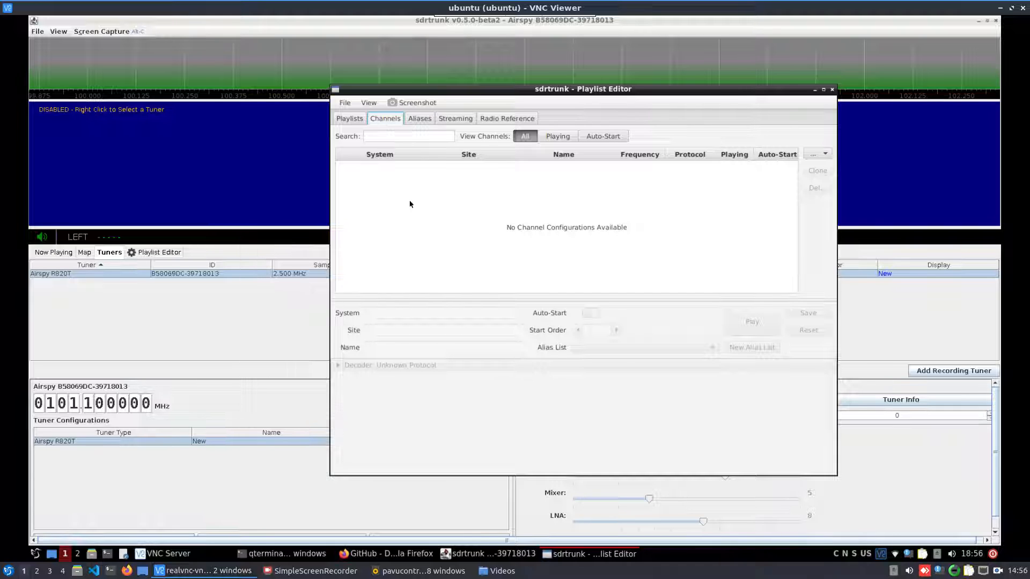
left_click(817, 153)
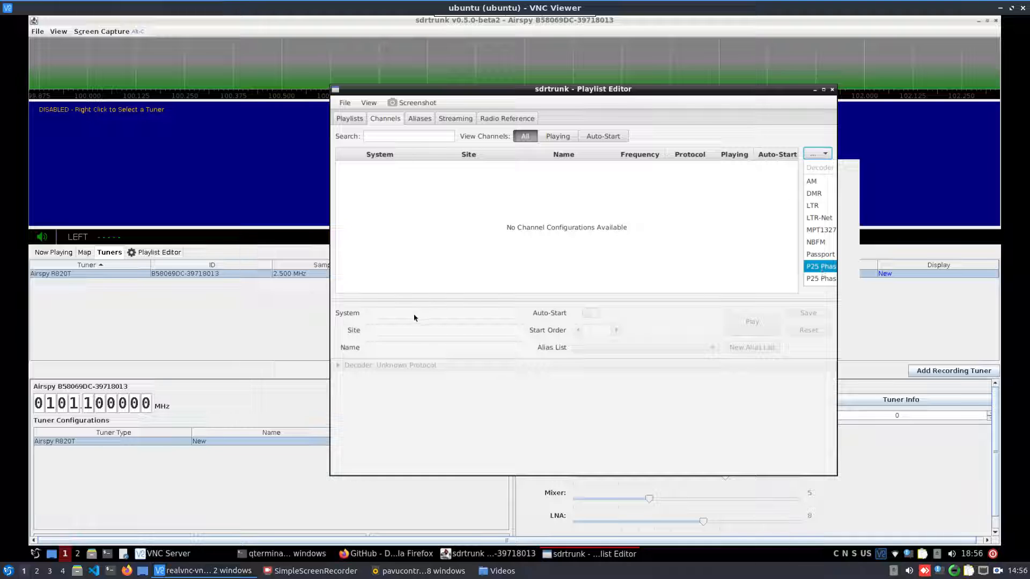
left_click(820, 266)
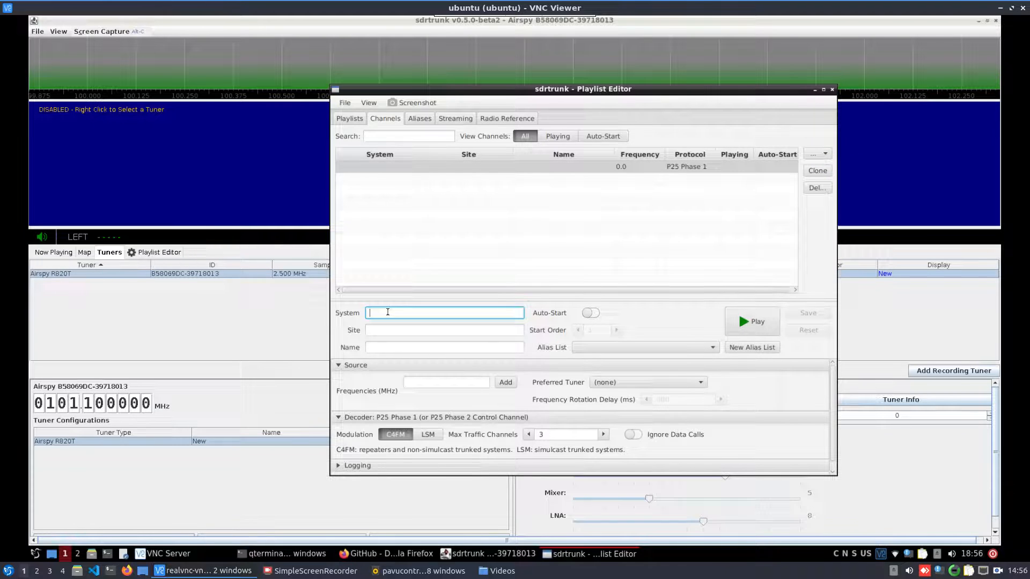
type("DRagon")
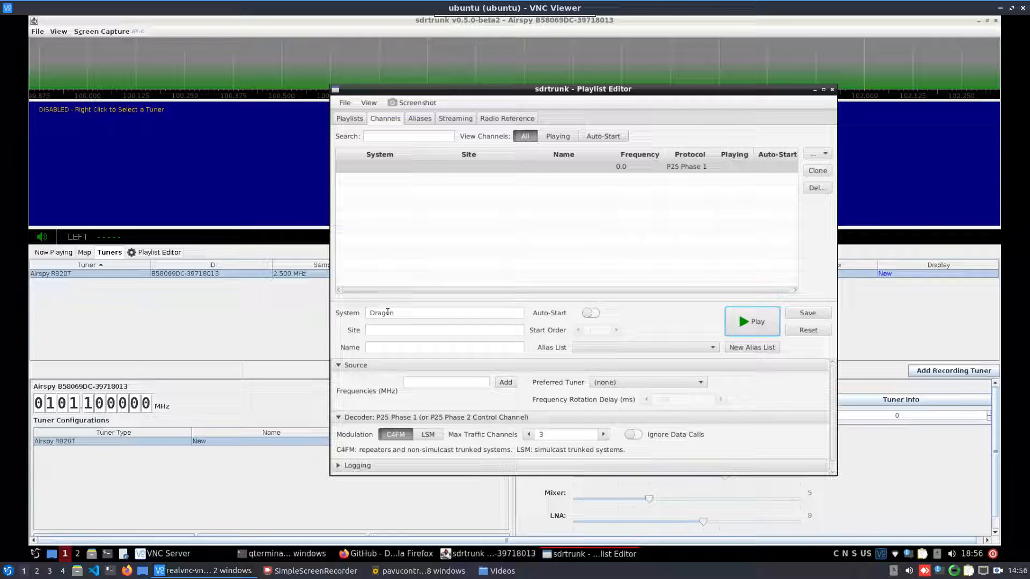
left_click(444, 346)
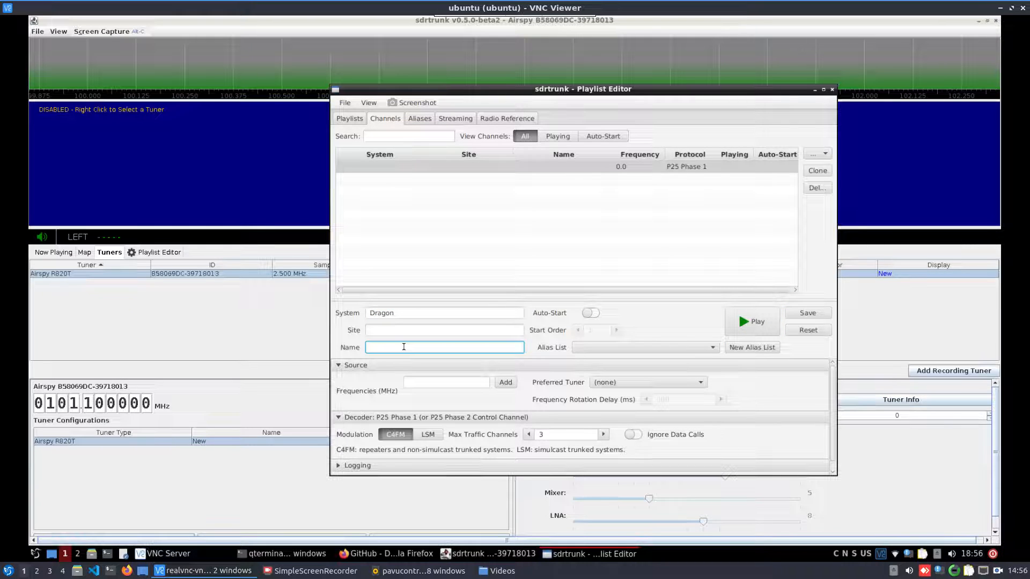
type("Dragon")
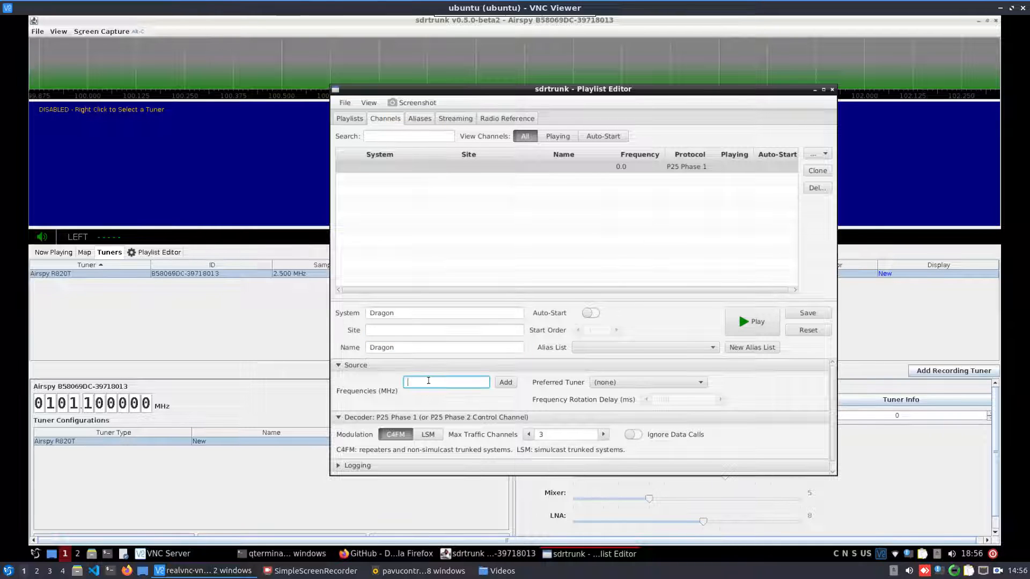
type("8")
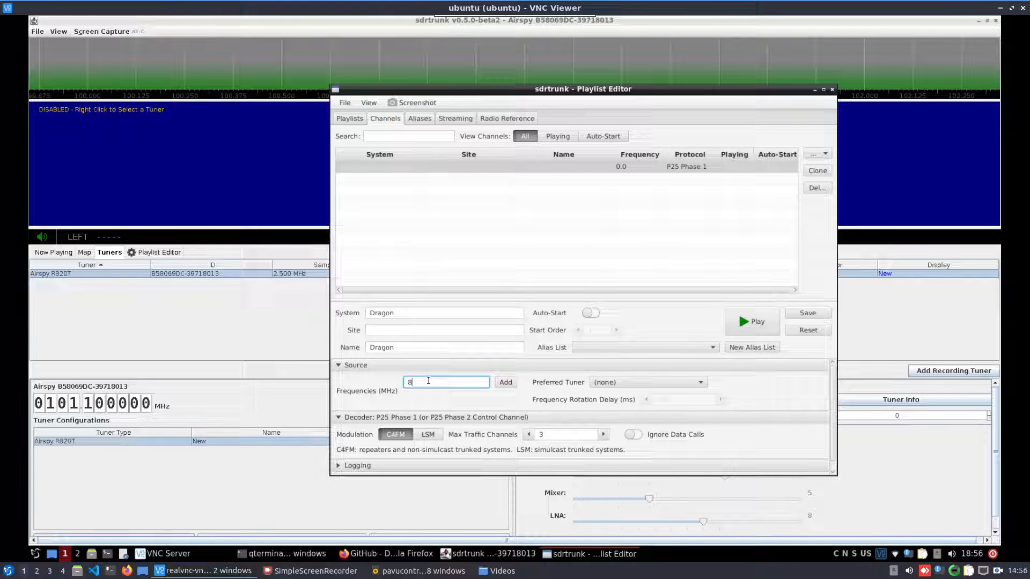
type("52.8625")
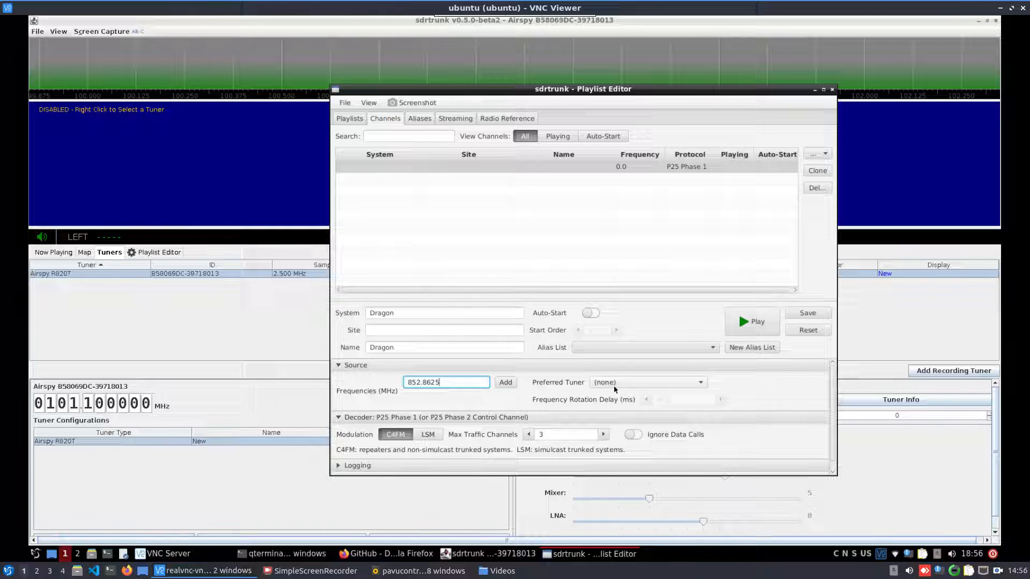
- Prefer the Airspy tuner, keep C4FM with 6 max traffic channels, and save the Dragon channel
left_click(646, 382)
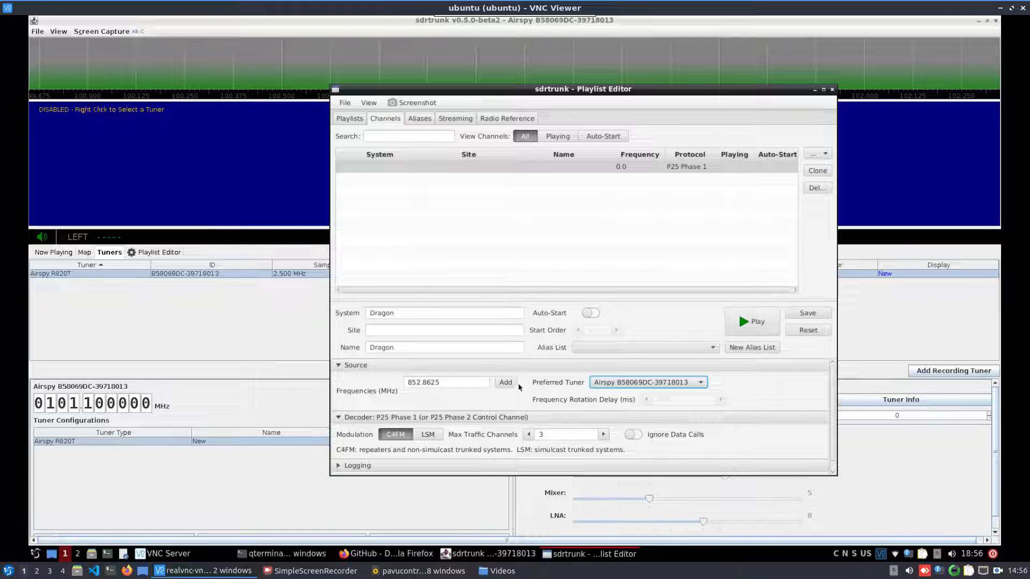
left_click(505, 382)
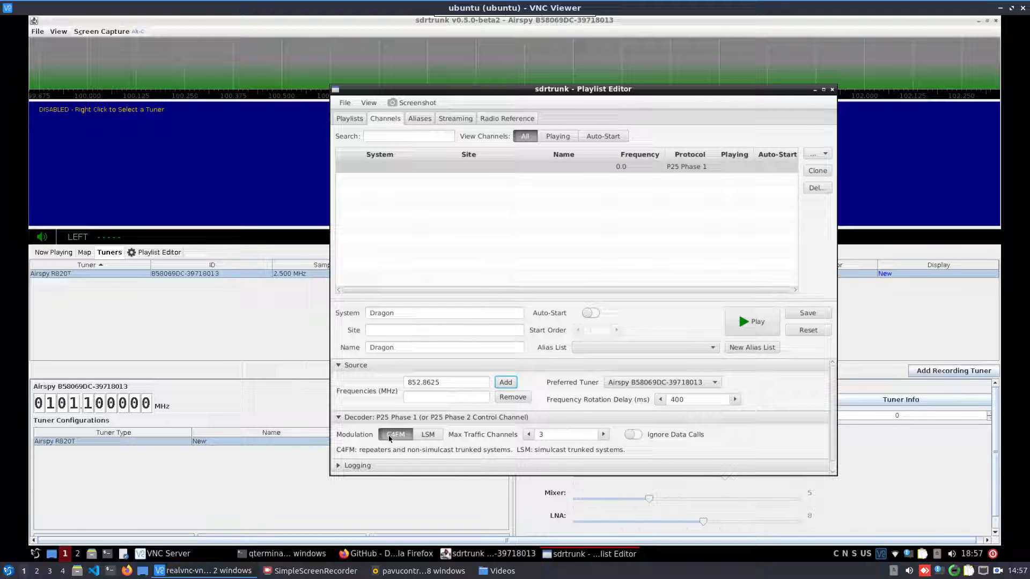
left_click(603, 434)
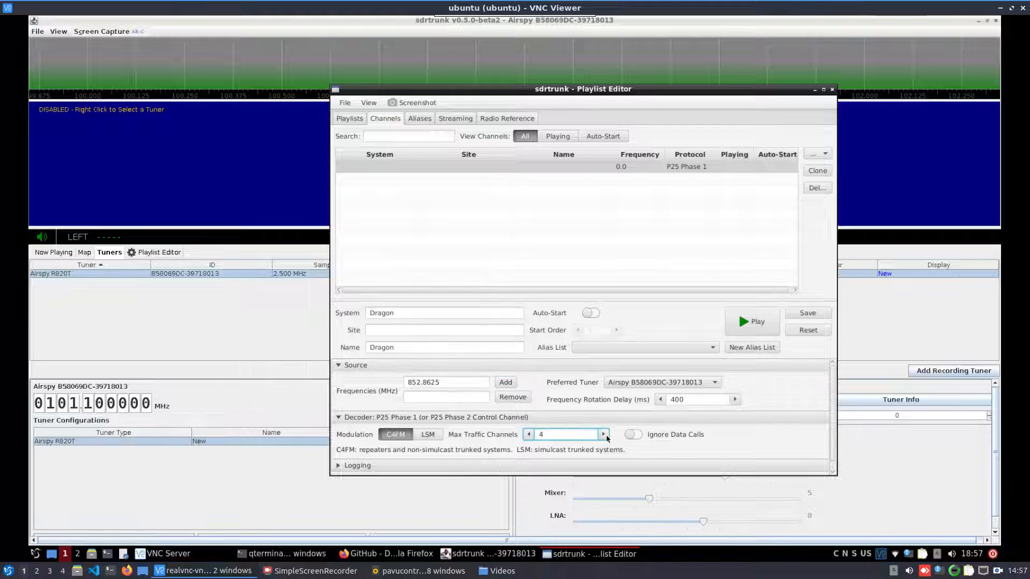
left_click(603, 435)
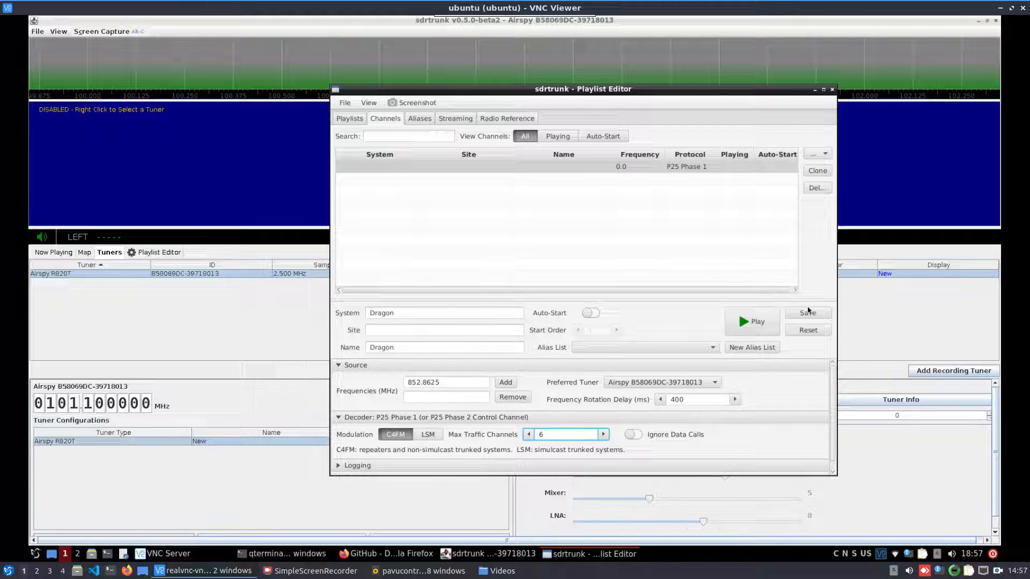
left_click(806, 312)
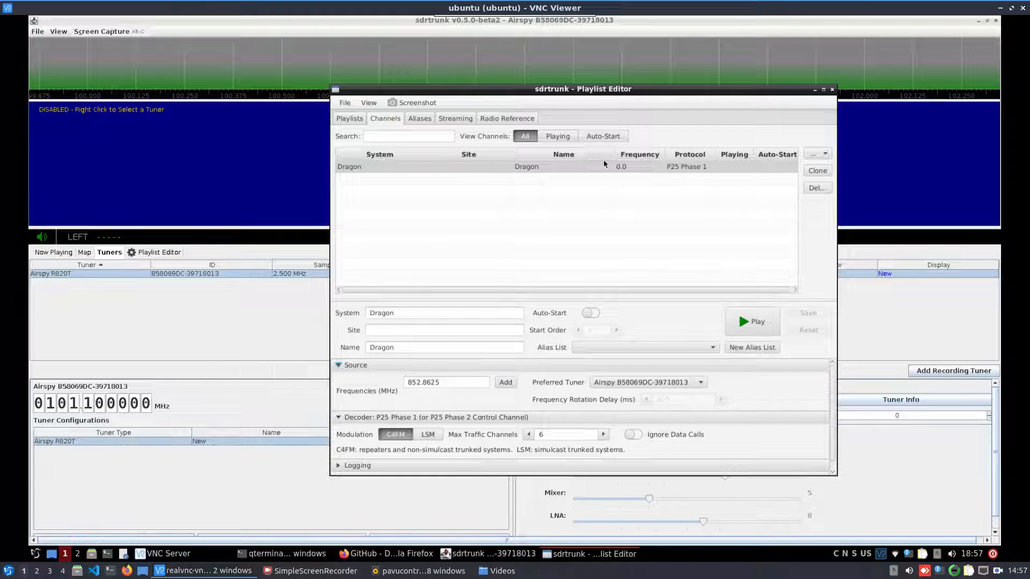
left_click(526, 166)
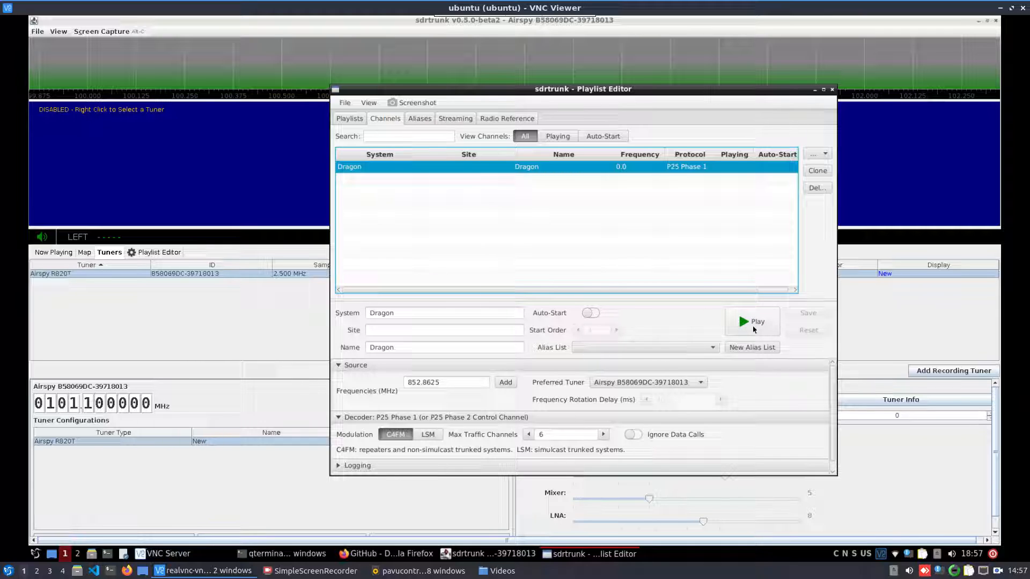
left_click(58, 31)
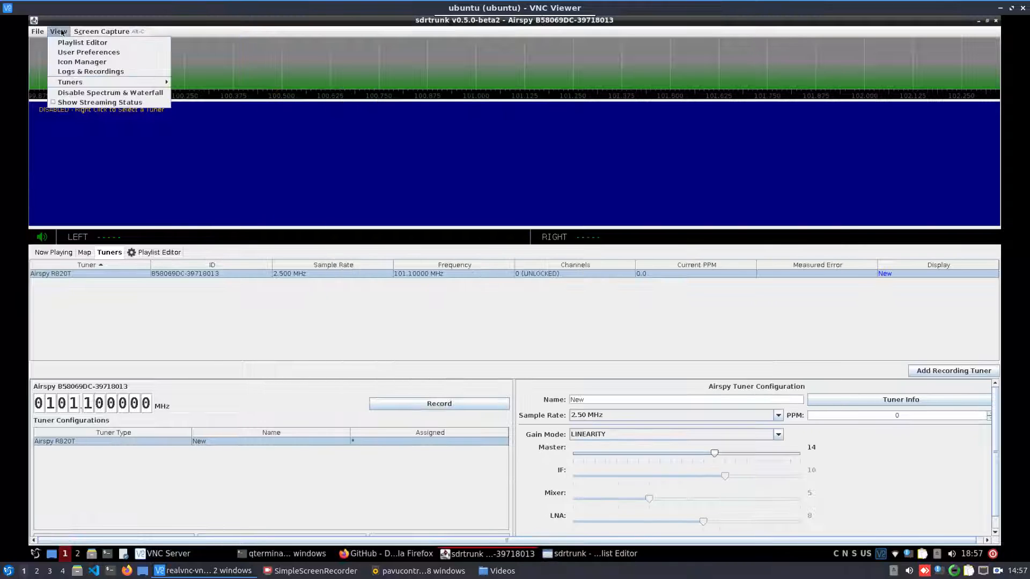
mouse_move(70, 82)
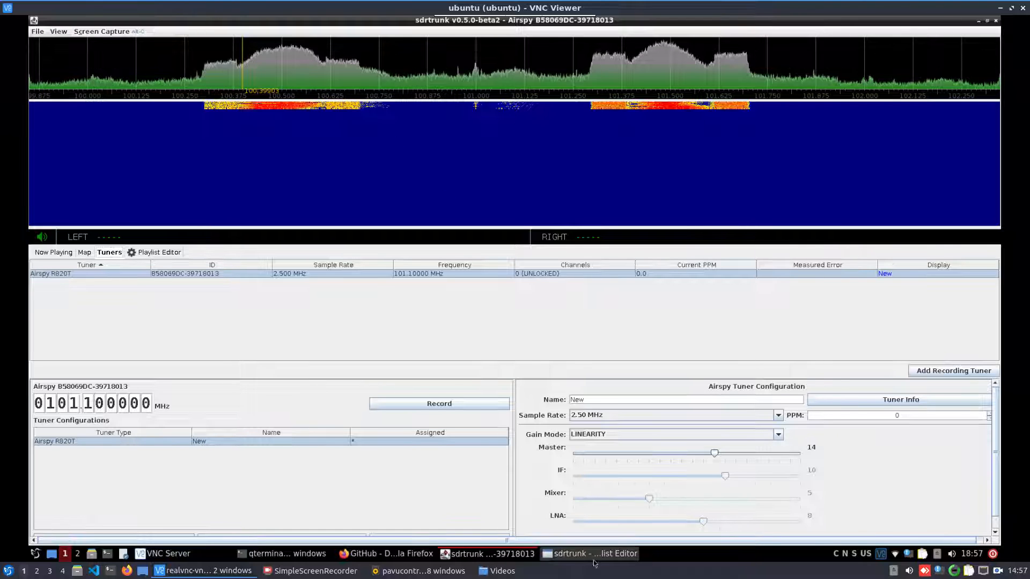
left_click(589, 554)
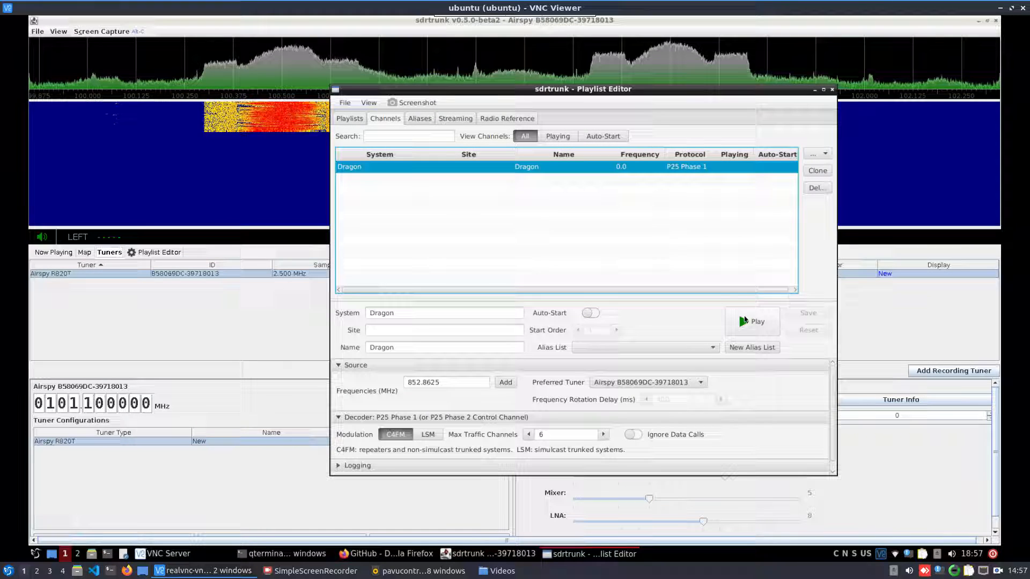
- Agree to set up the JMBE library and browse to the creator-linux-aarch64-v1.0.9 folder
left_click(751, 321)
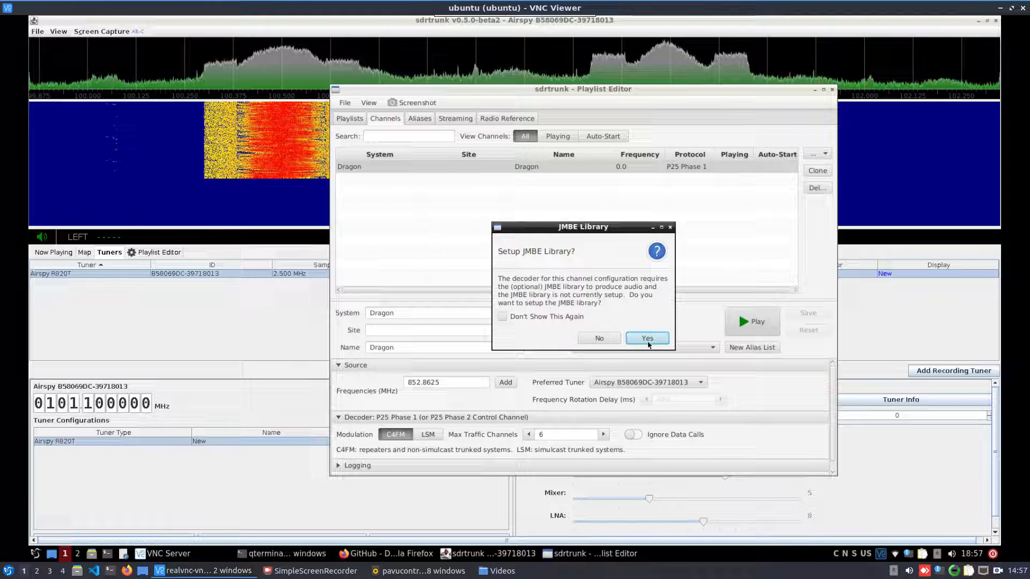
left_click(646, 338)
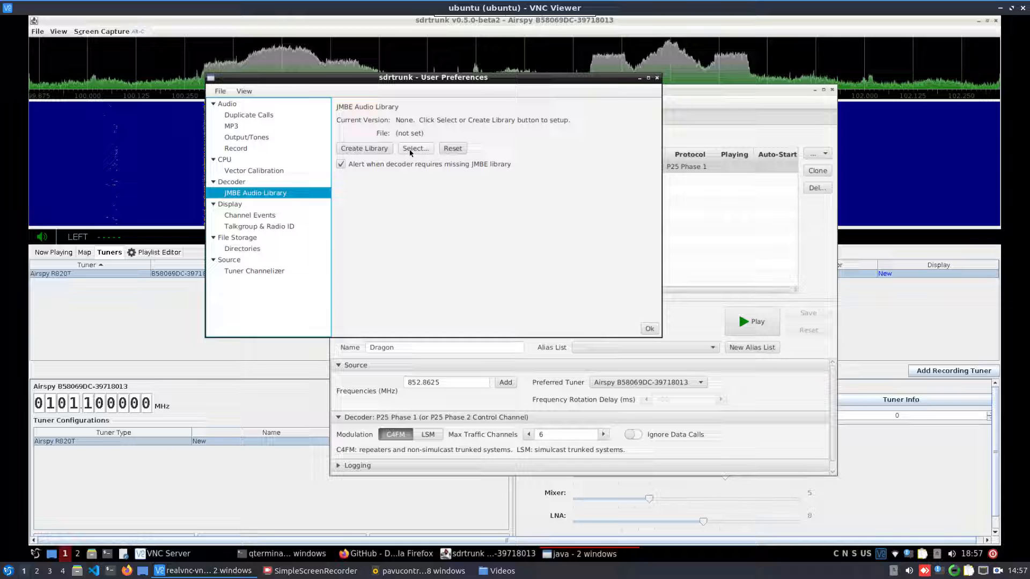
left_click(414, 148)
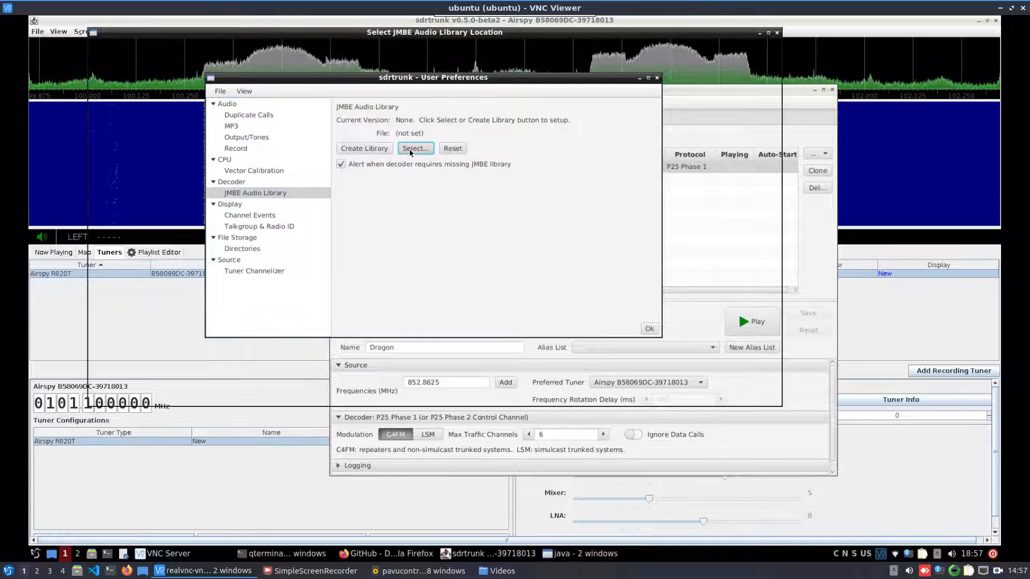
left_click(414, 148)
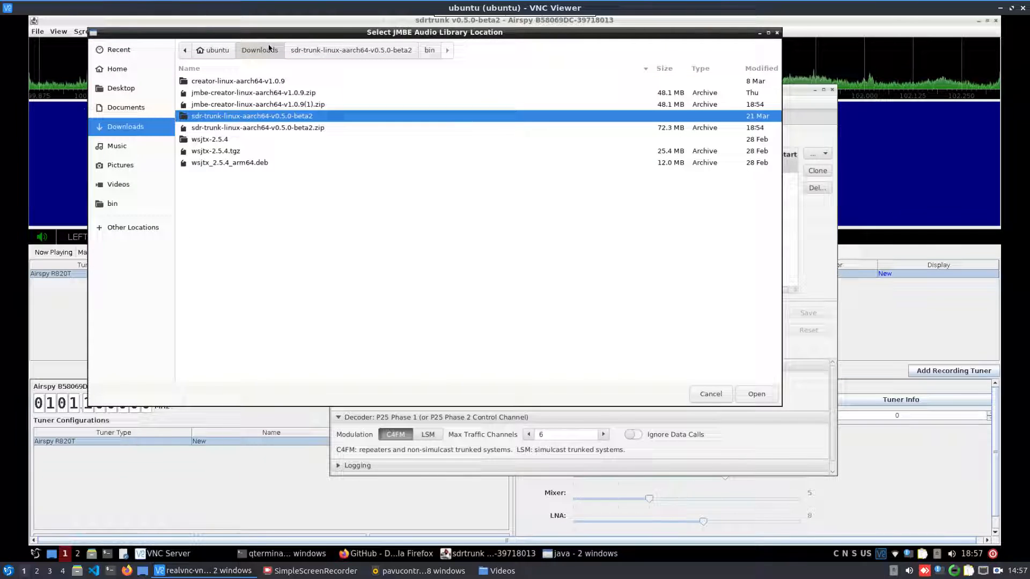
double_click(238, 81)
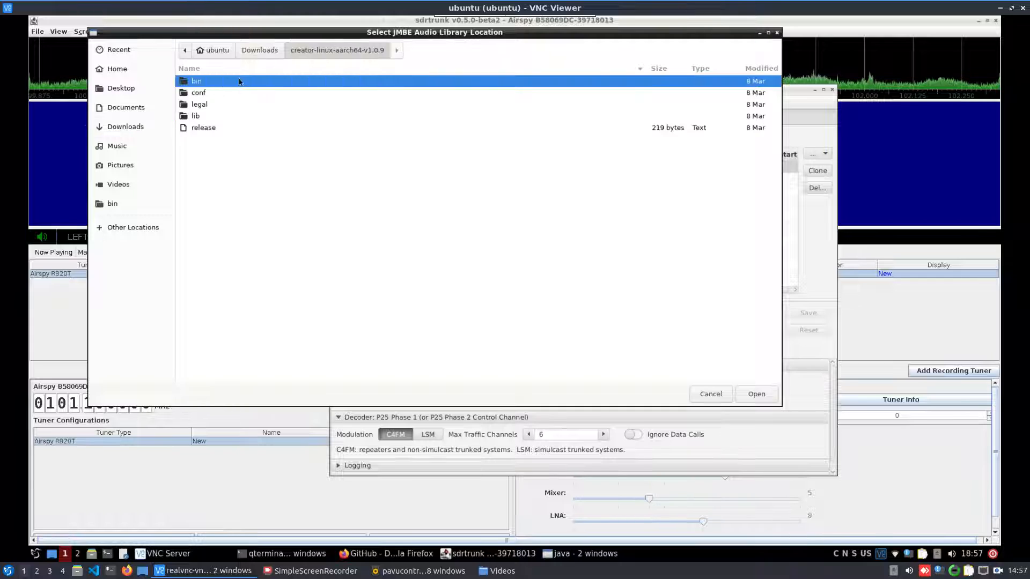
mouse_move(193, 119)
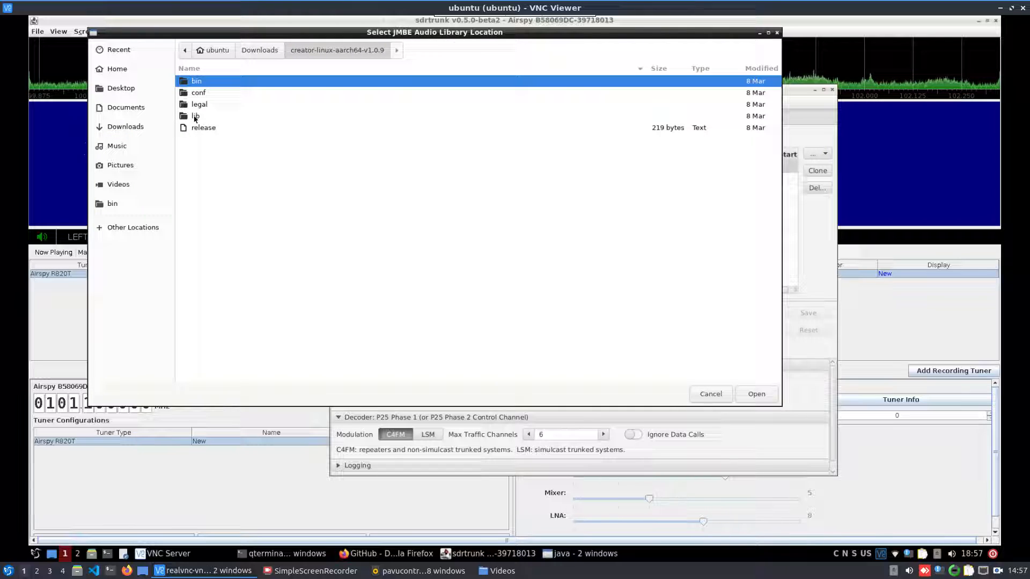
- Look through the creator package's bin and lib folders, then cancel the library picker
double_click(194, 116)
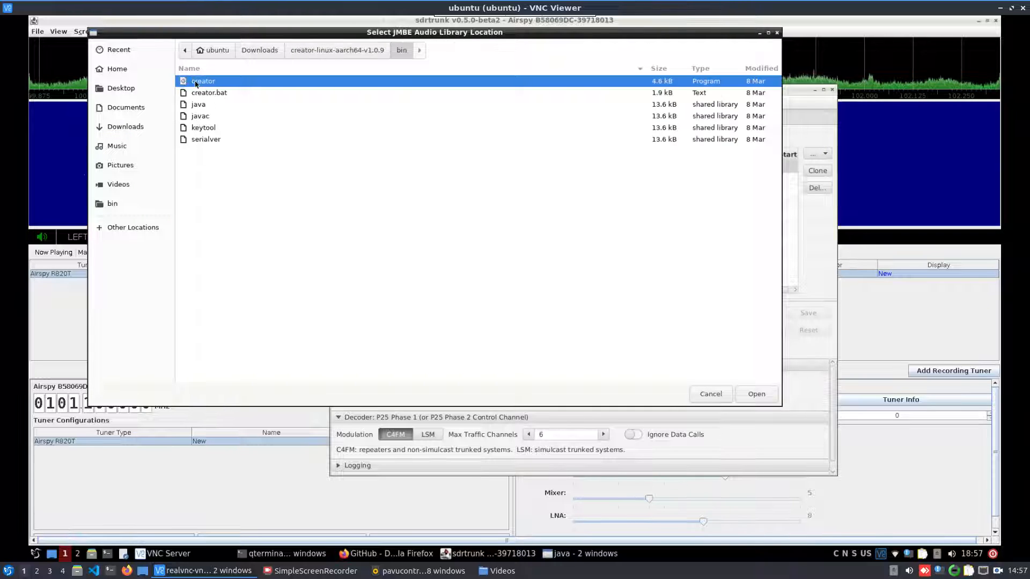
left_click(258, 50)
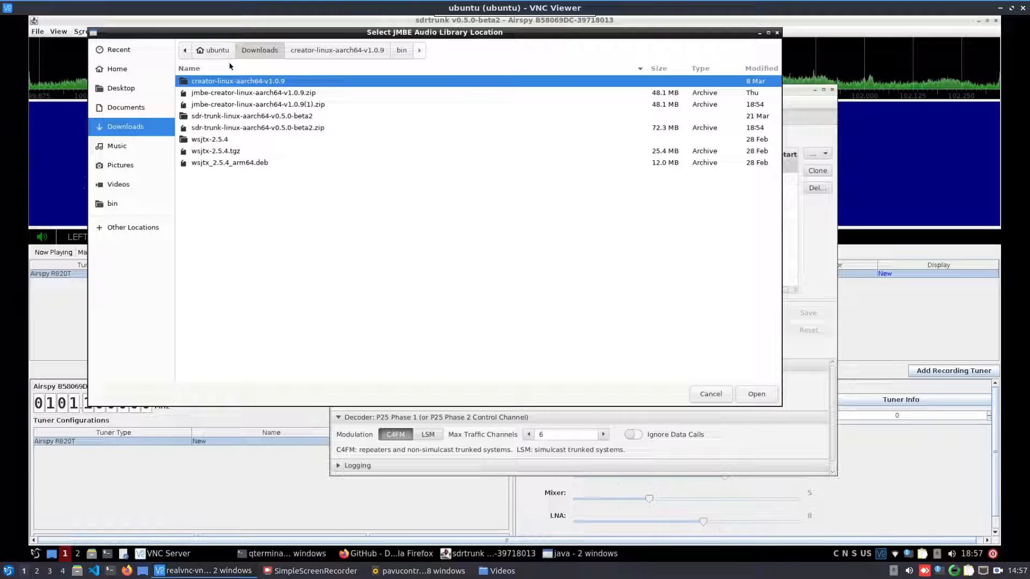
double_click(238, 81)
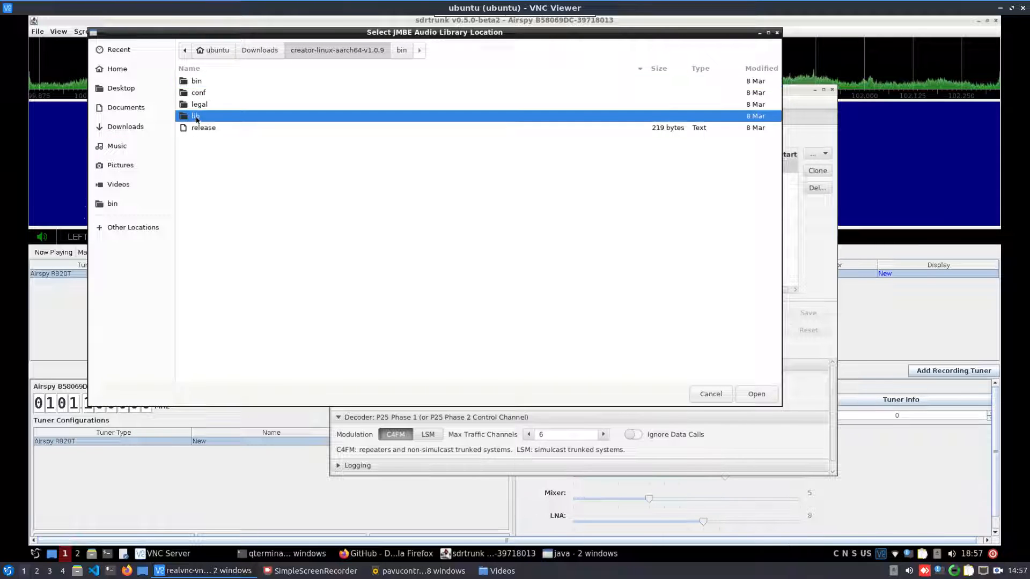
double_click(195, 116)
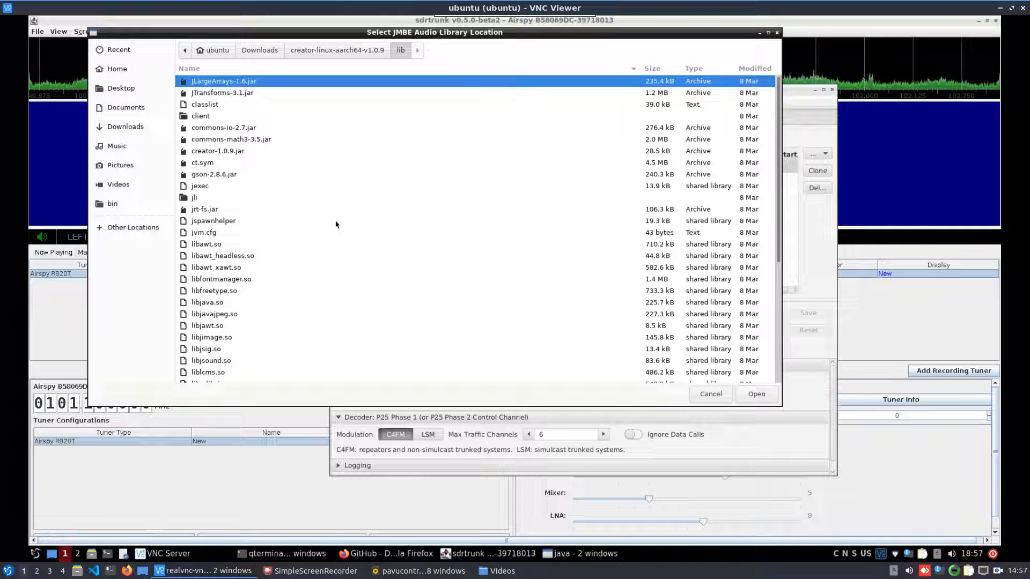
left_click(710, 393)
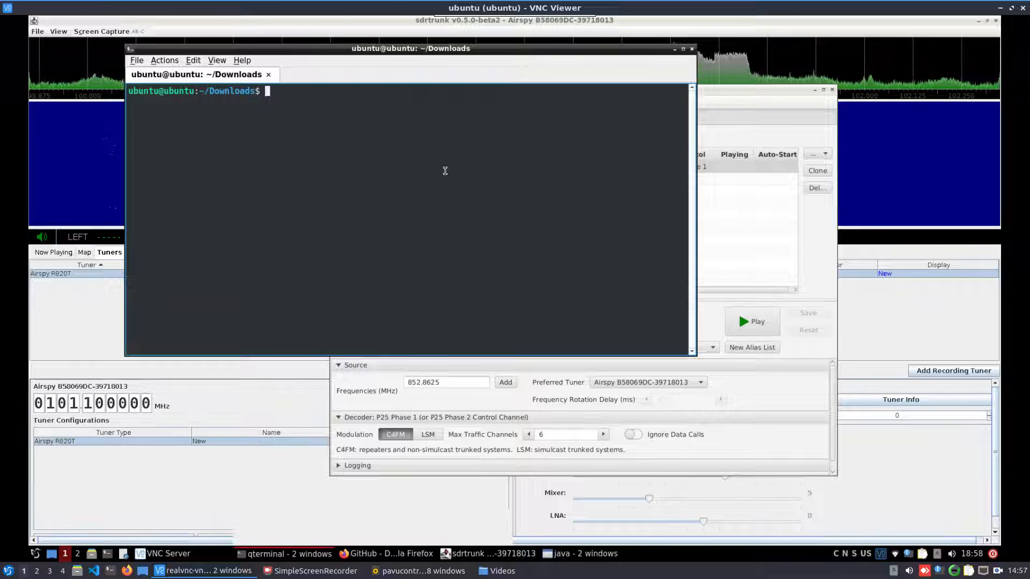
- cd into creator-linux-aarch64-v1.0.9 and list its lib and bin folders
type("cd j")
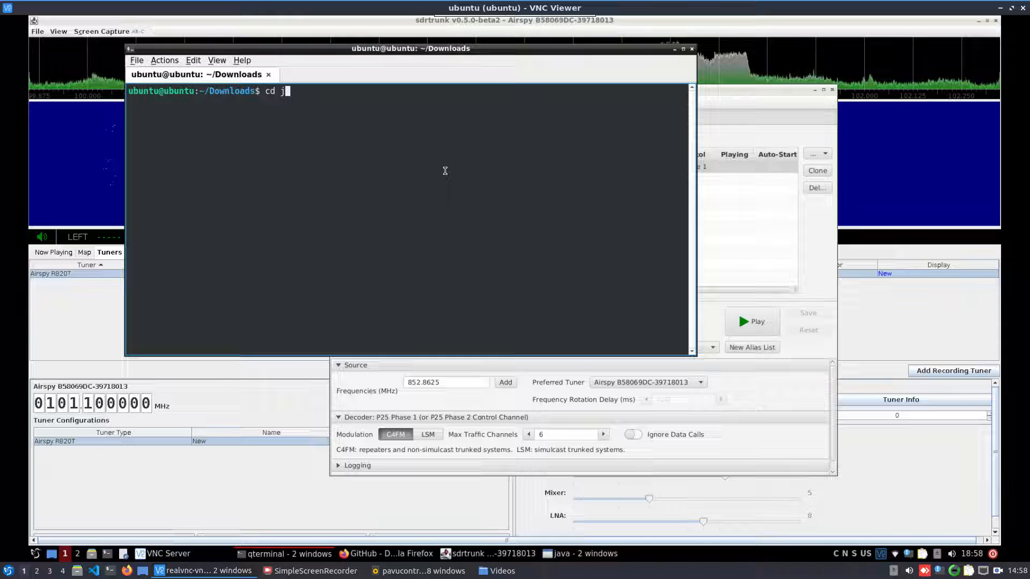
key("Tab")
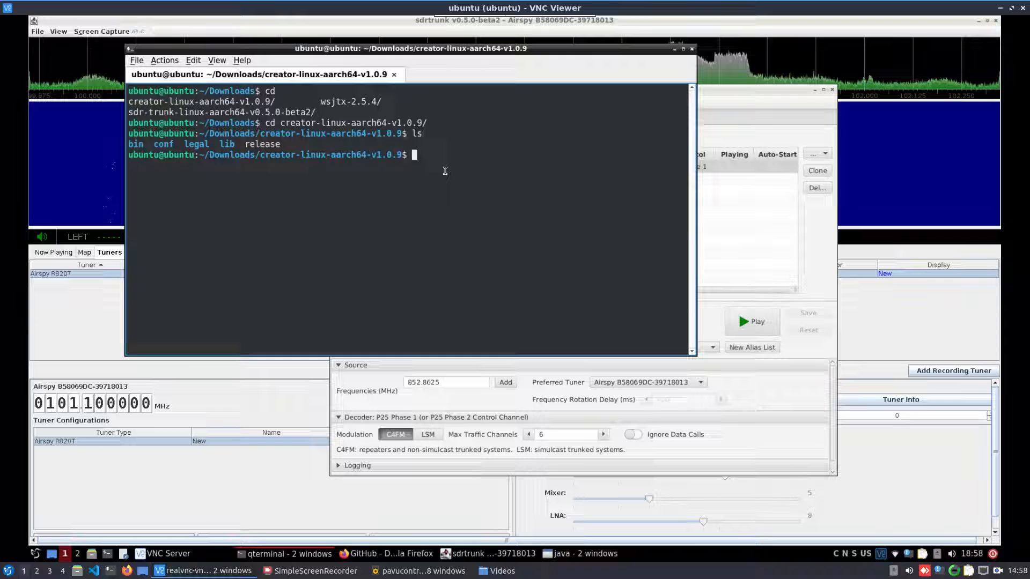
type("cd")
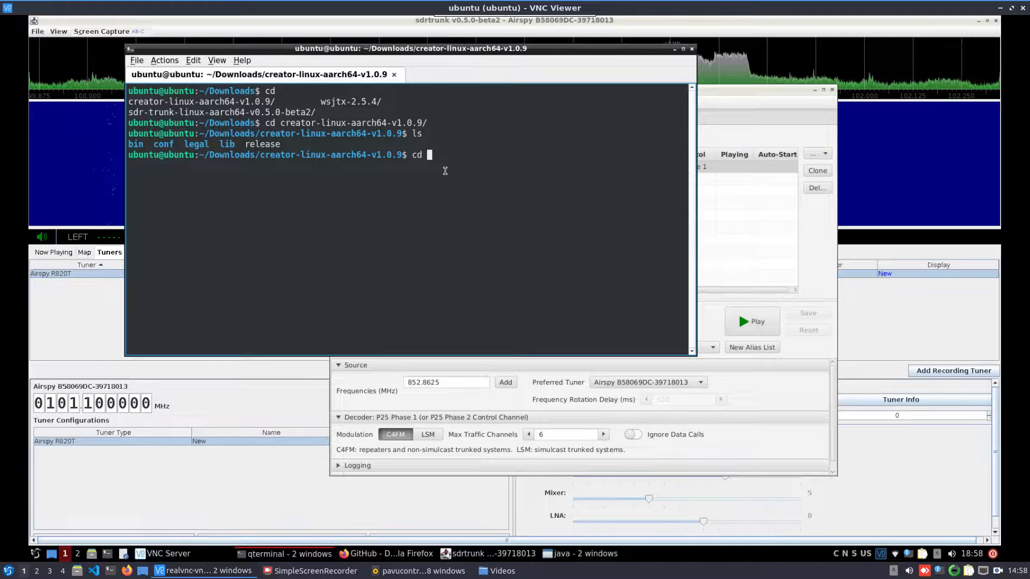
type("lib/")
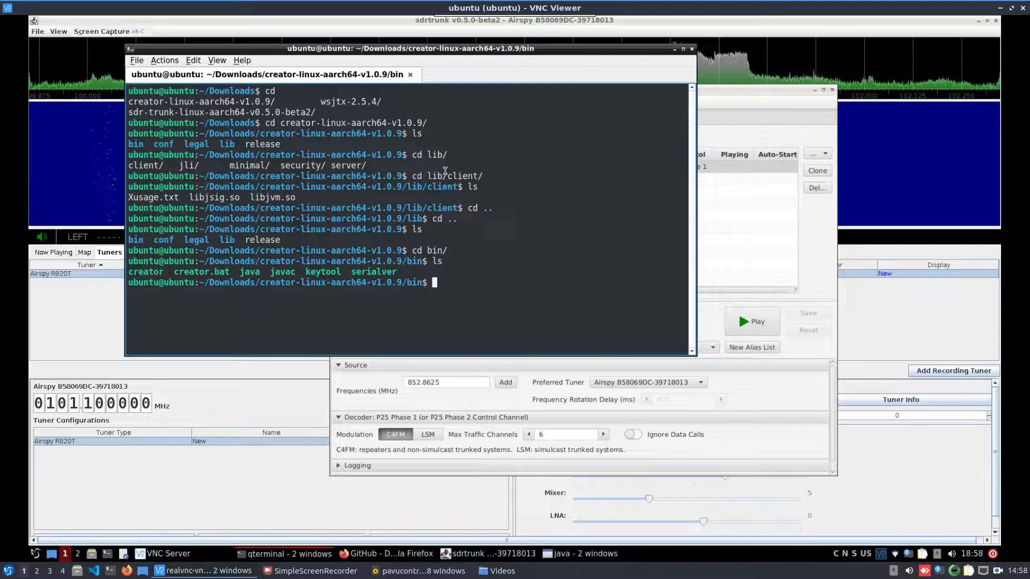
- Run ./creator to build the jmbe-1.0.9.jar library
type("./creator")
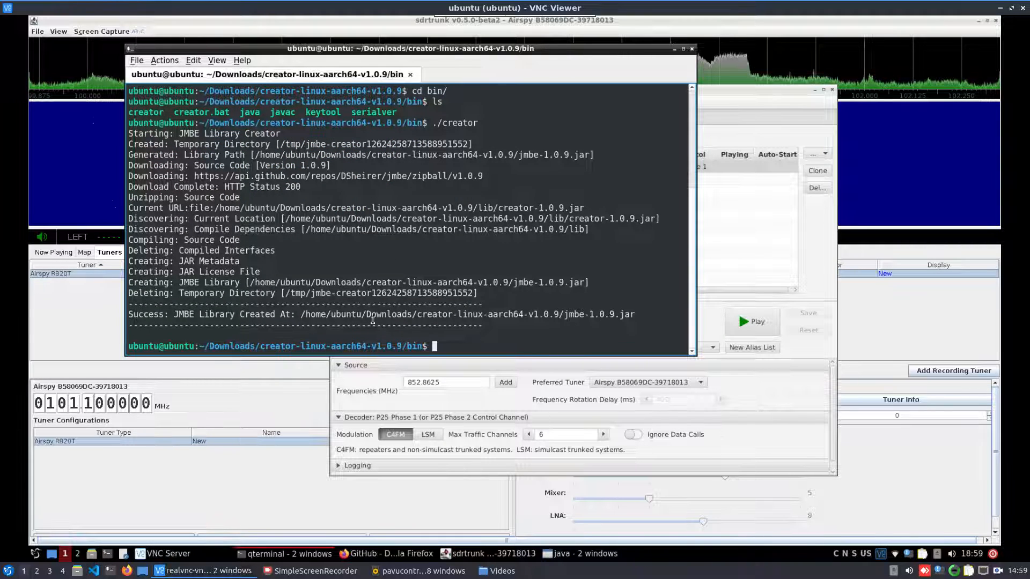
mouse_move(643, 127)
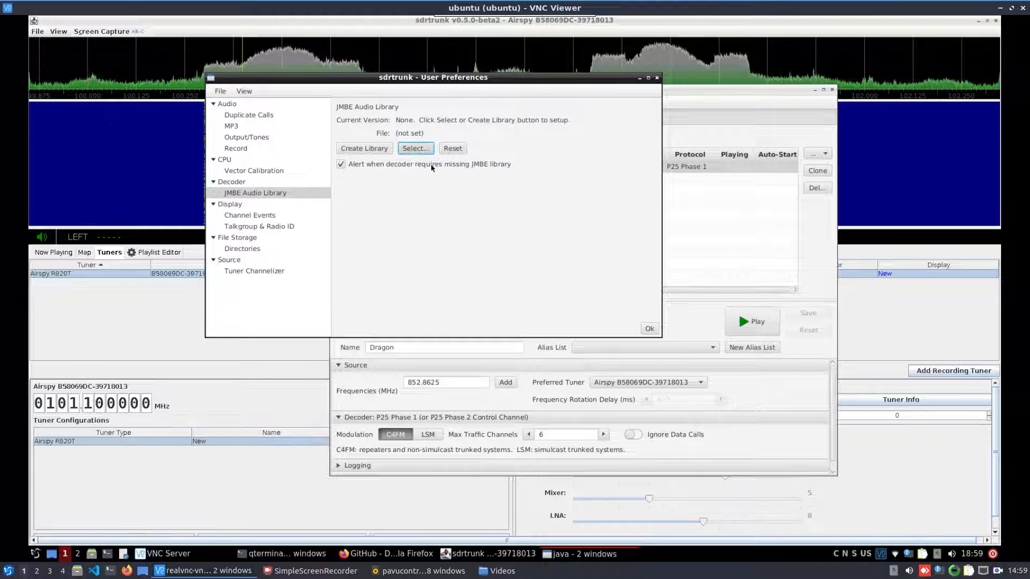
- Select jmbe-1.0.9.jar from the creator folder as the JMBE audio library
left_click(414, 148)
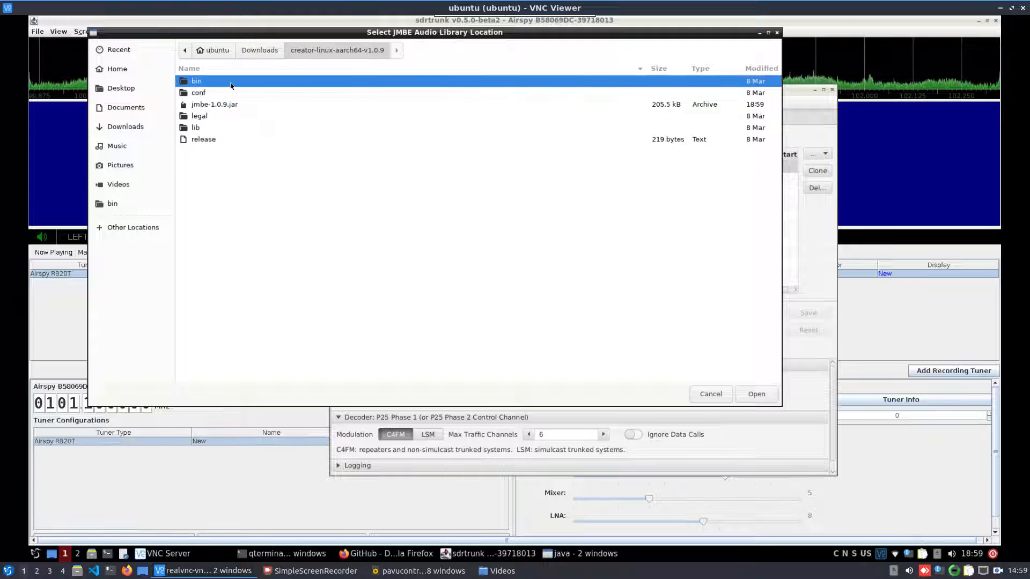
left_click(214, 104)
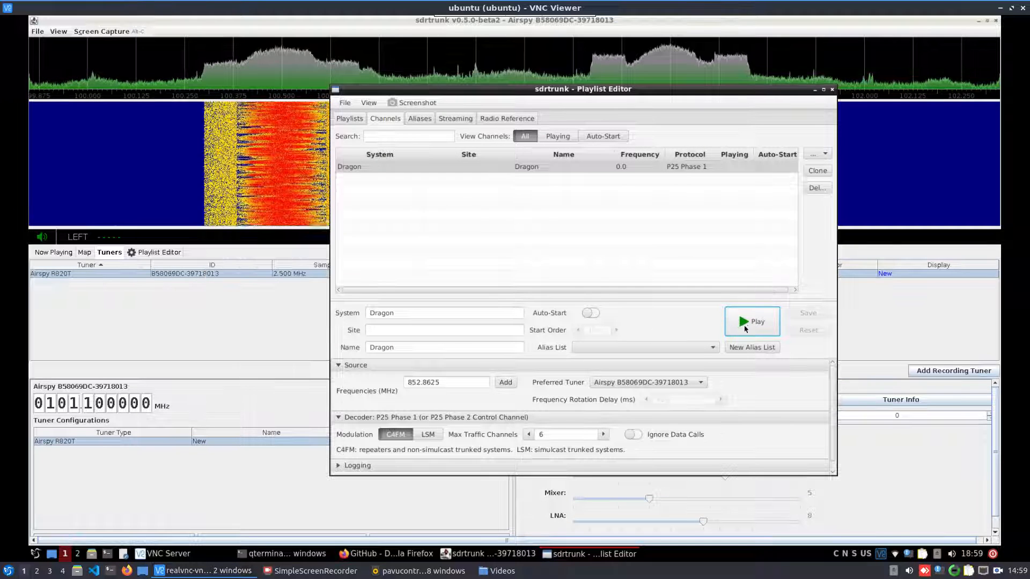
- Play the Dragon channel and close the Playlist Editor window
left_click(751, 322)
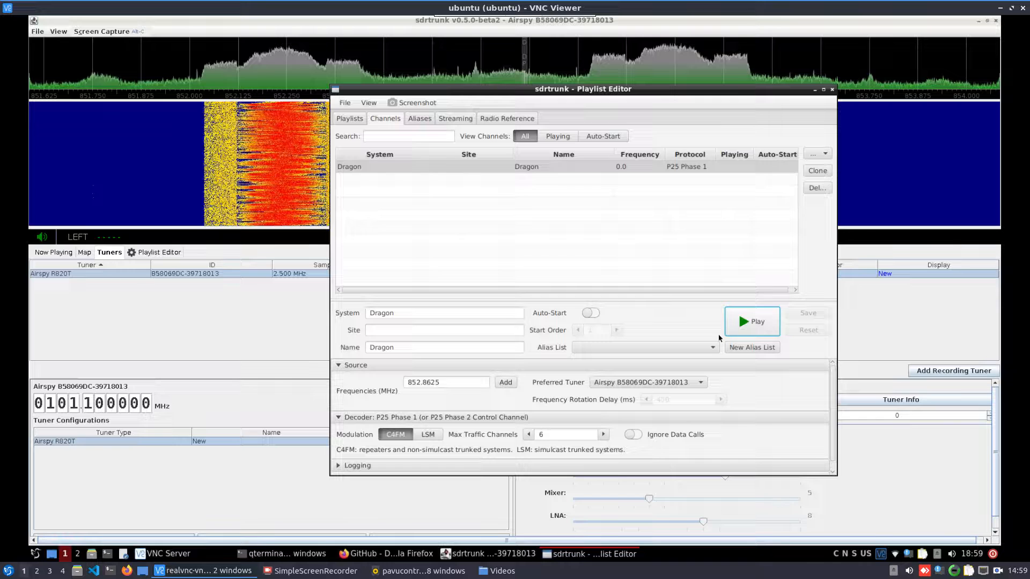
left_click(751, 321)
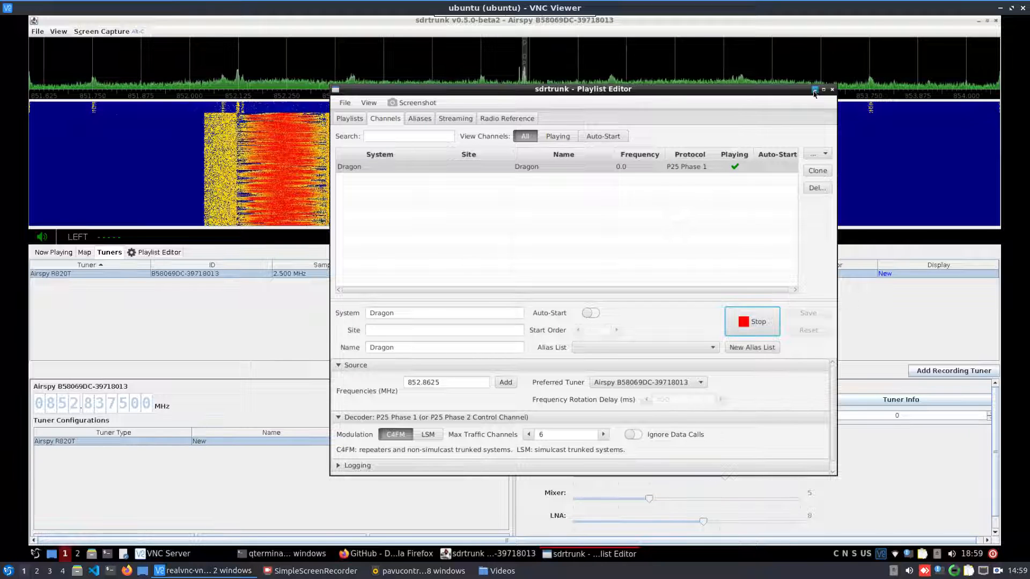
left_click(814, 89)
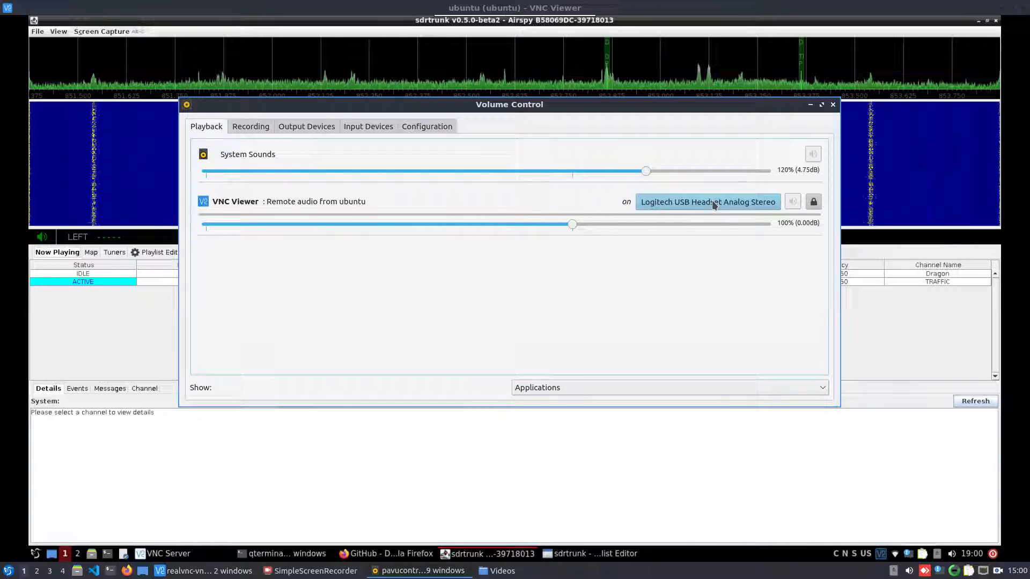
- Route VNC Viewer audio to Built-in Audio Analog Stereo at 109% and dismiss Volume Control
left_click(707, 202)
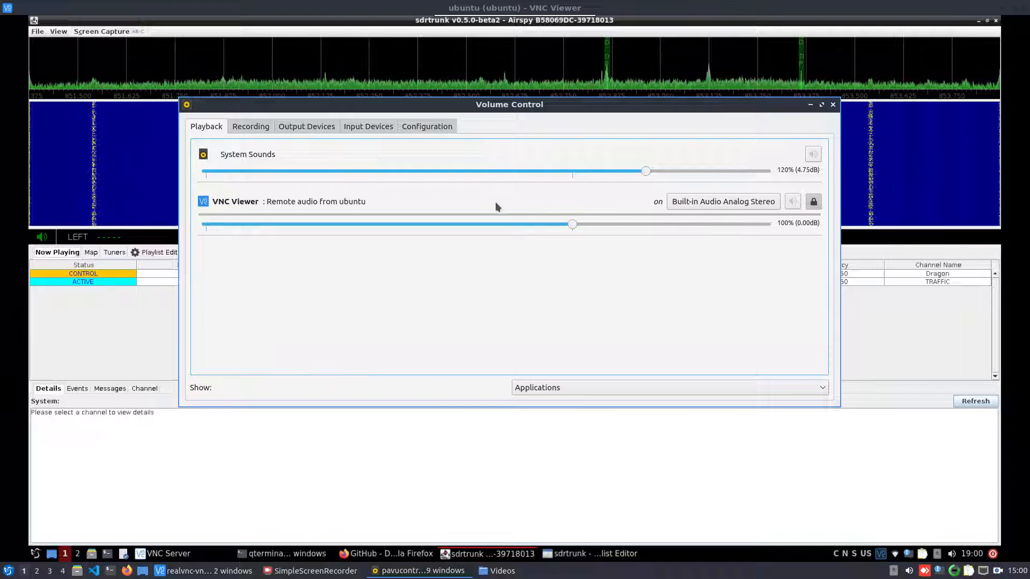
left_click_drag(572, 224, 603, 224)
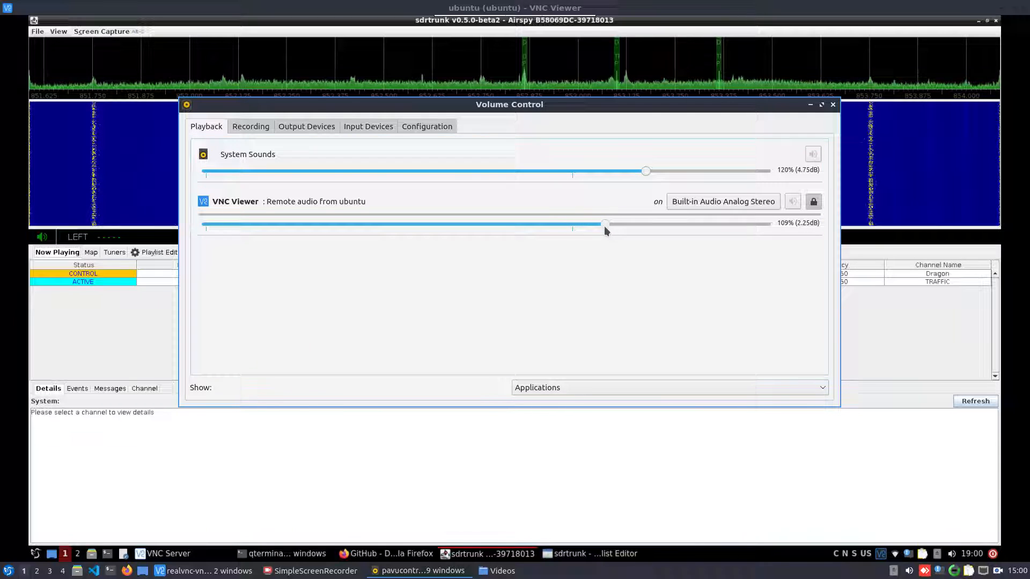
left_click(832, 104)
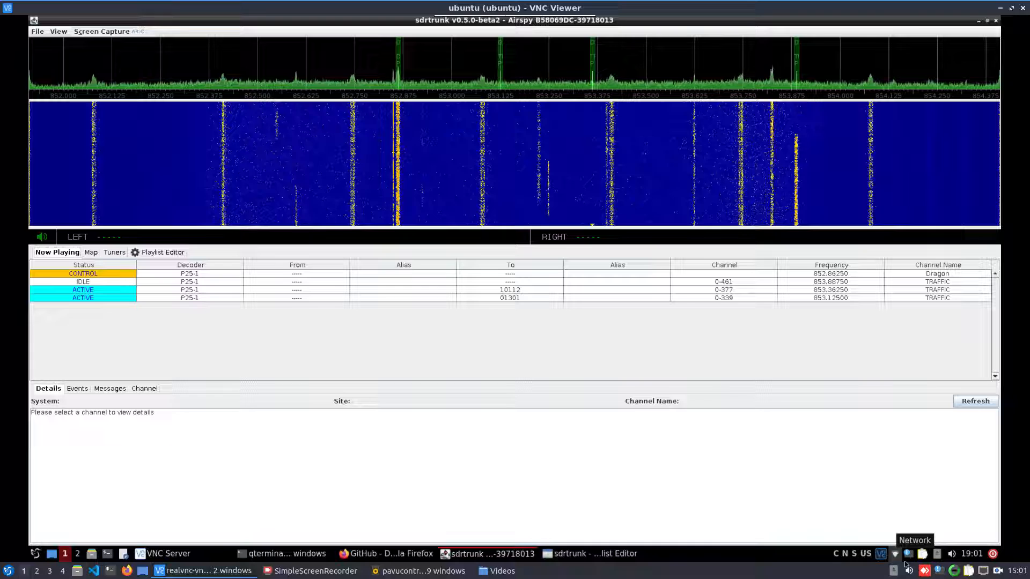
- Lower the desktop mixer volume to about 72% while the call to talkgroup 10101 plays
left_click(953, 553)
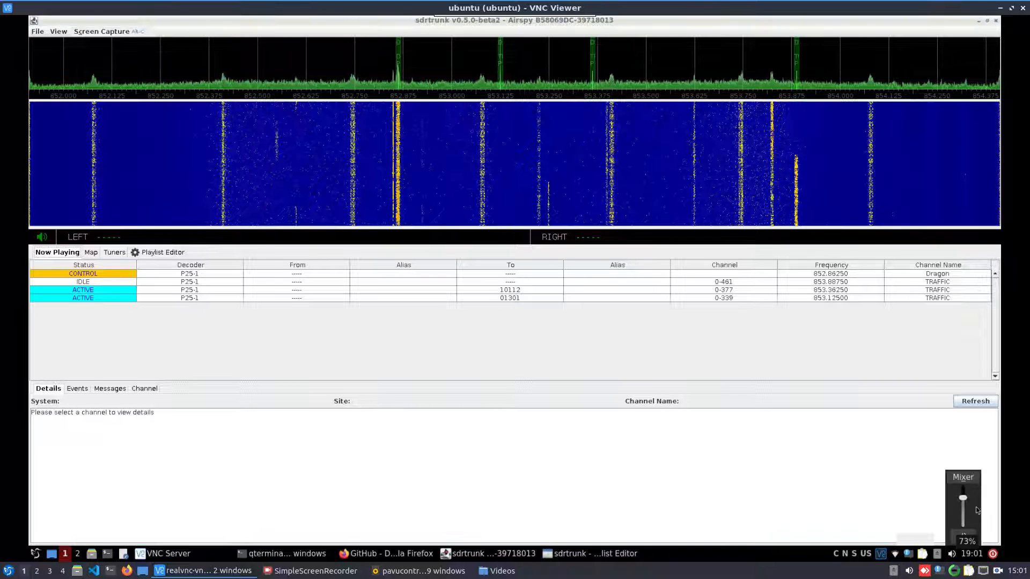
left_click_drag(961, 505, 960, 489)
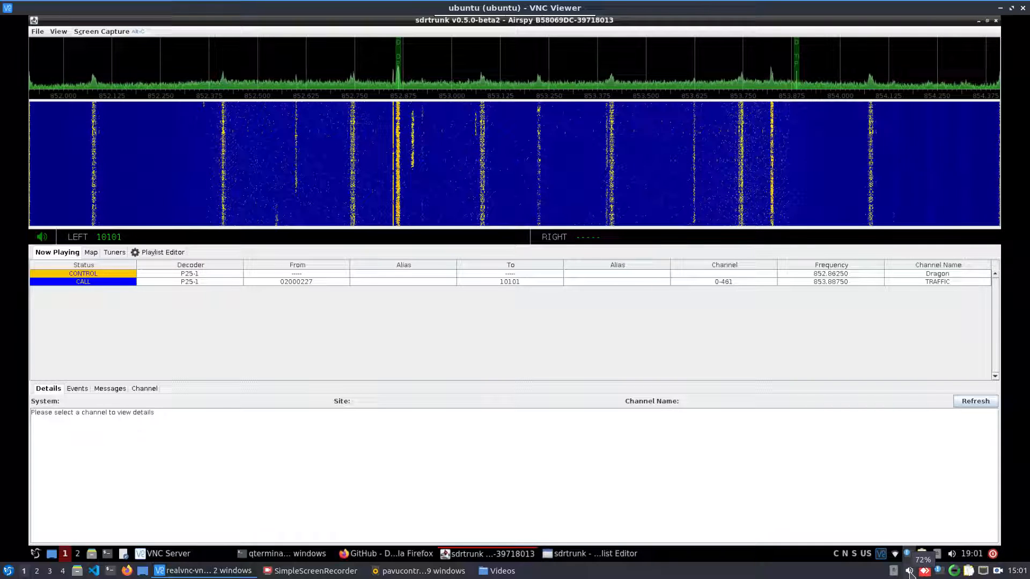
left_click(909, 569)
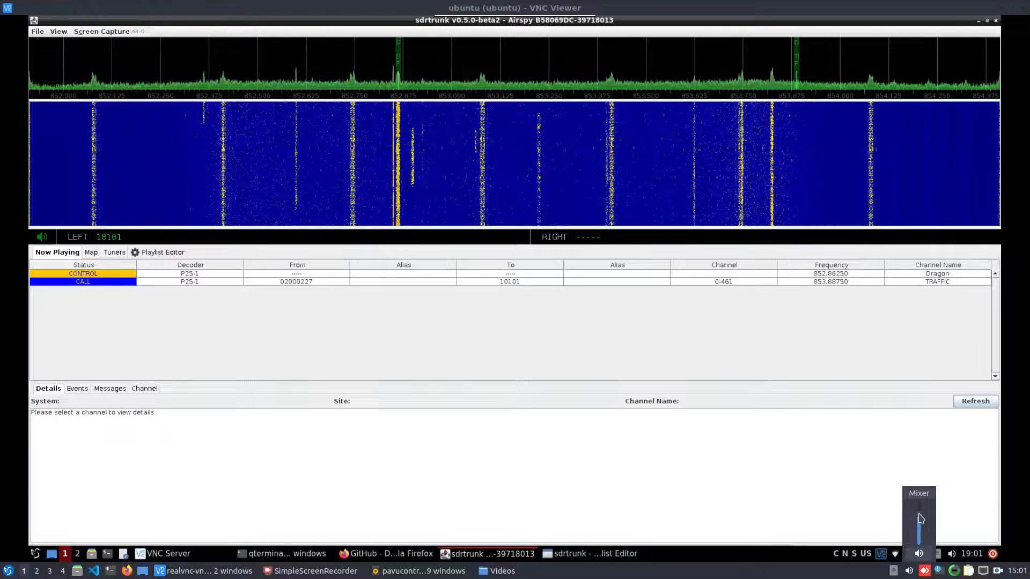